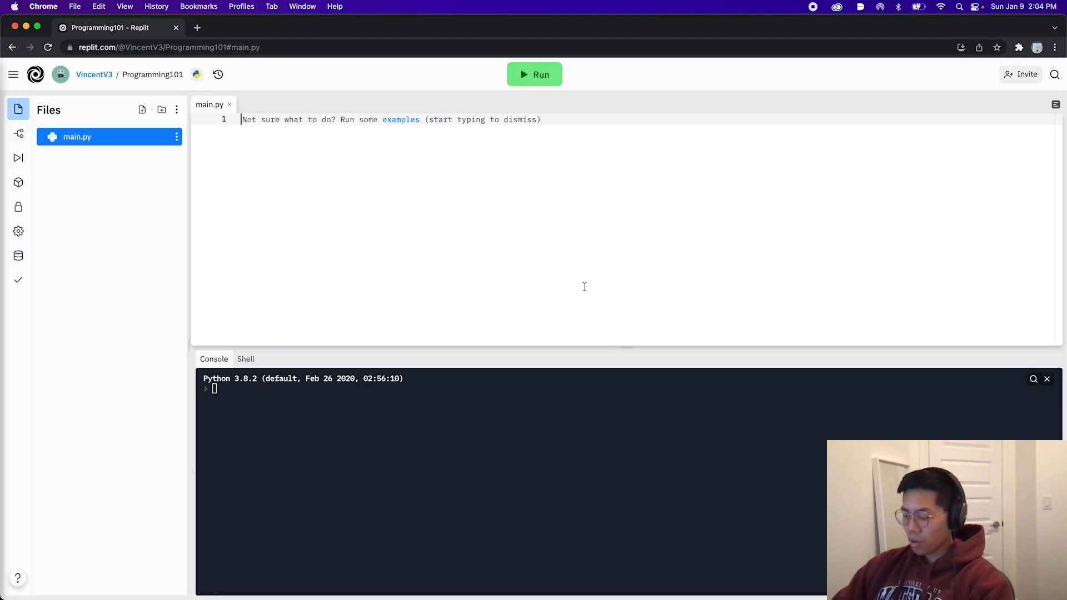
Step: Write 'class Square:' and 'def __init__(self, length):', starting an indented body line
type("class")
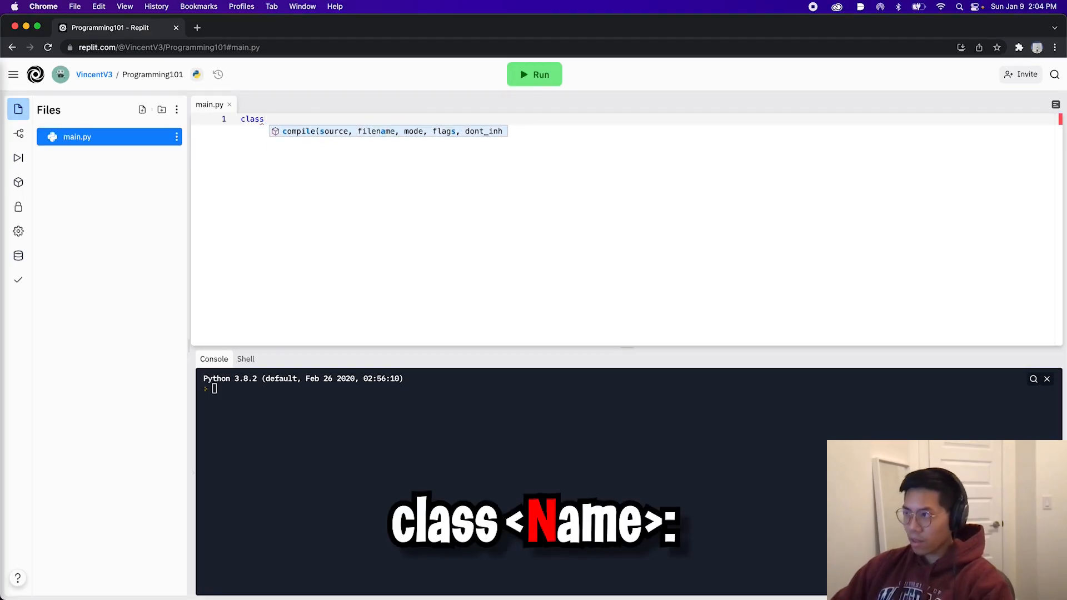
type("Square:")
type("d")
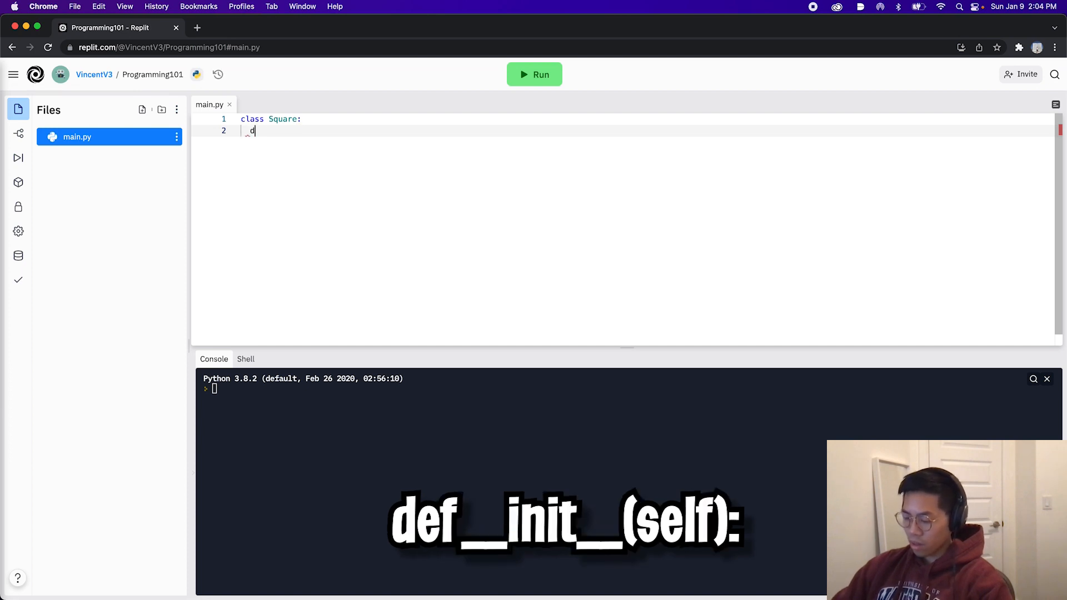
type("ef __init")
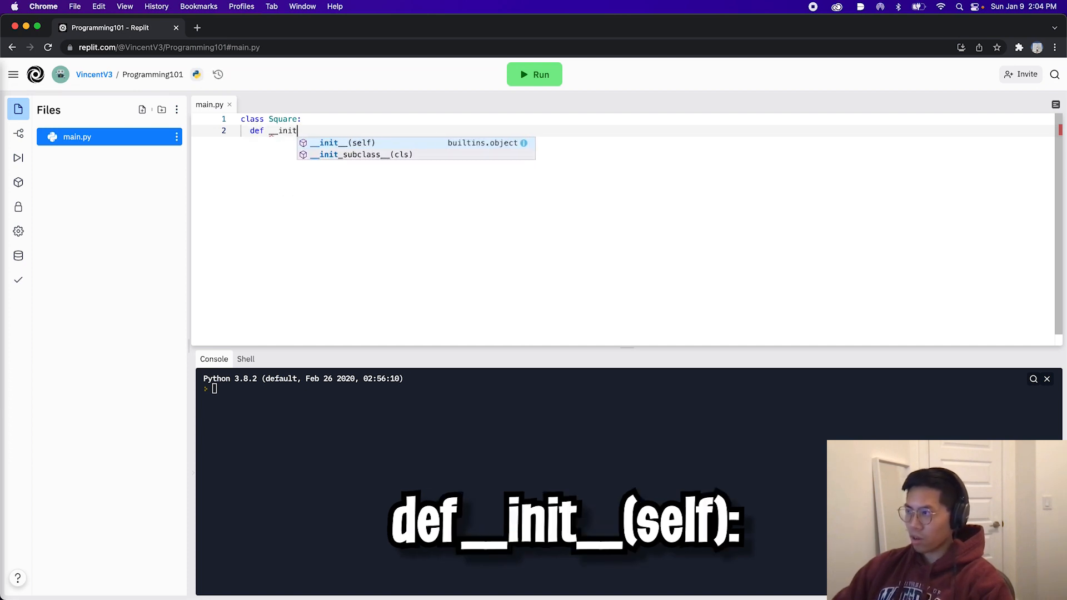
type("__")
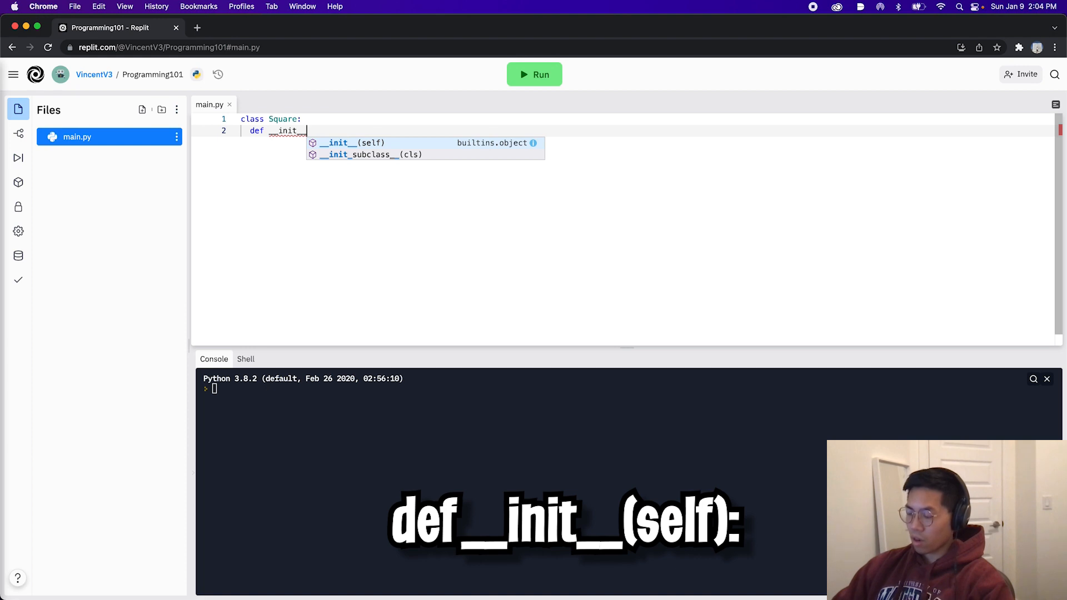
type("(s")
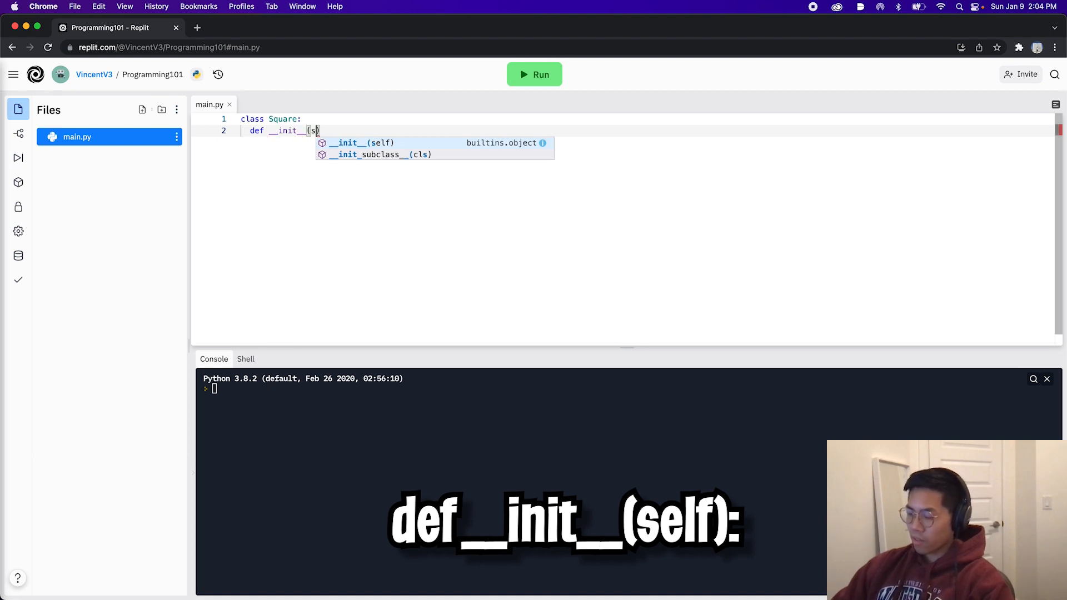
type("elf")
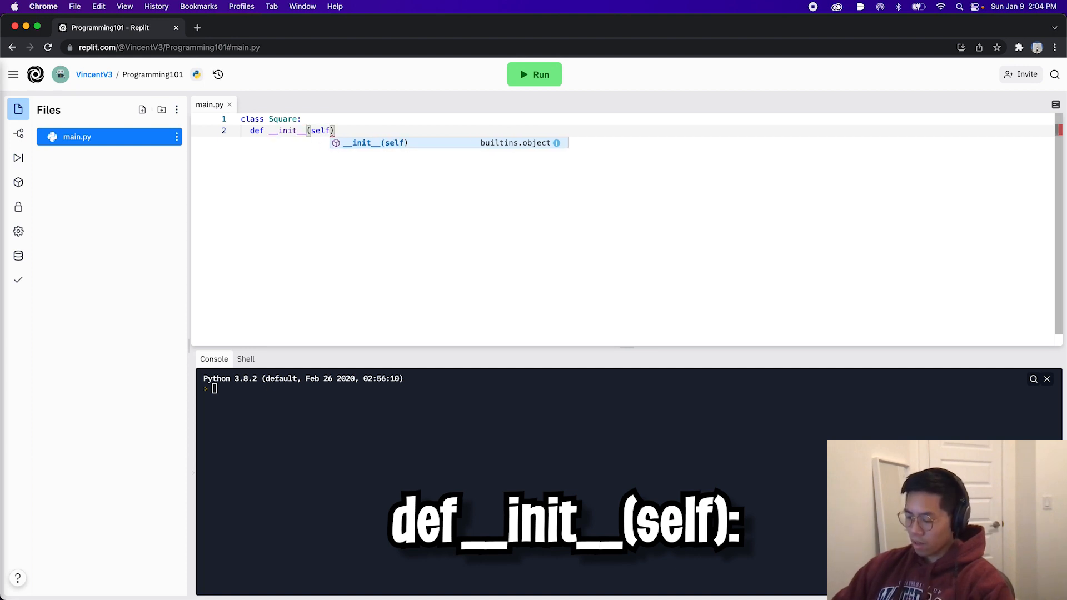
type(", length")
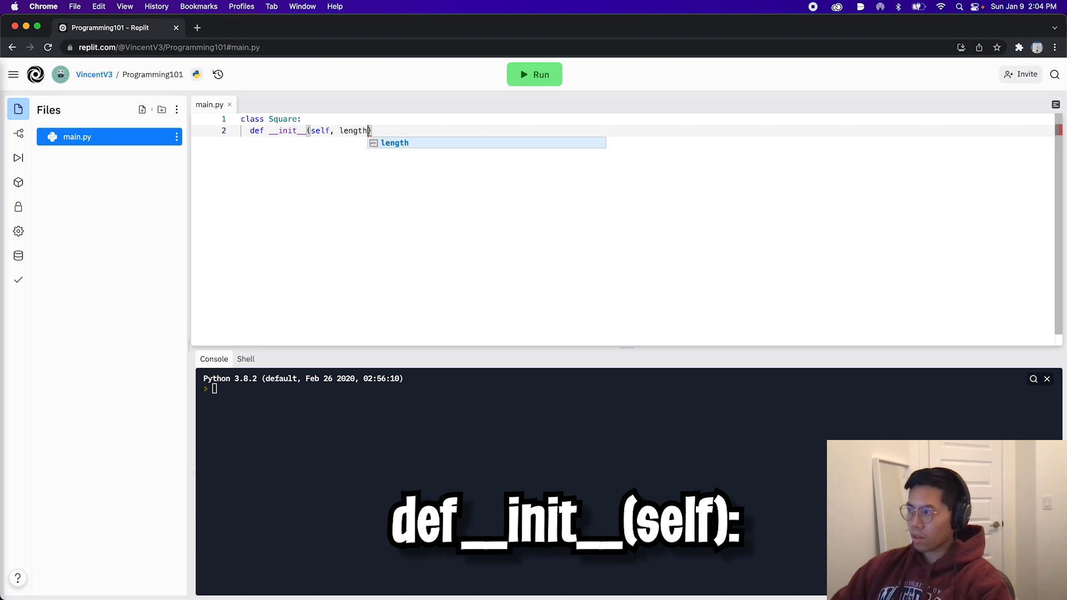
type("):")
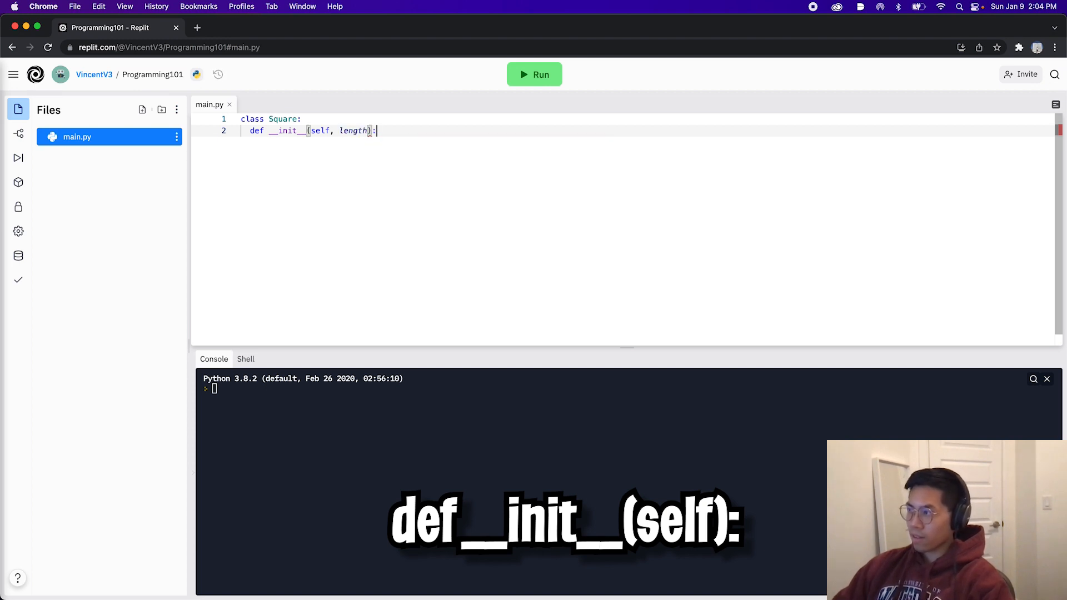
key("enter")
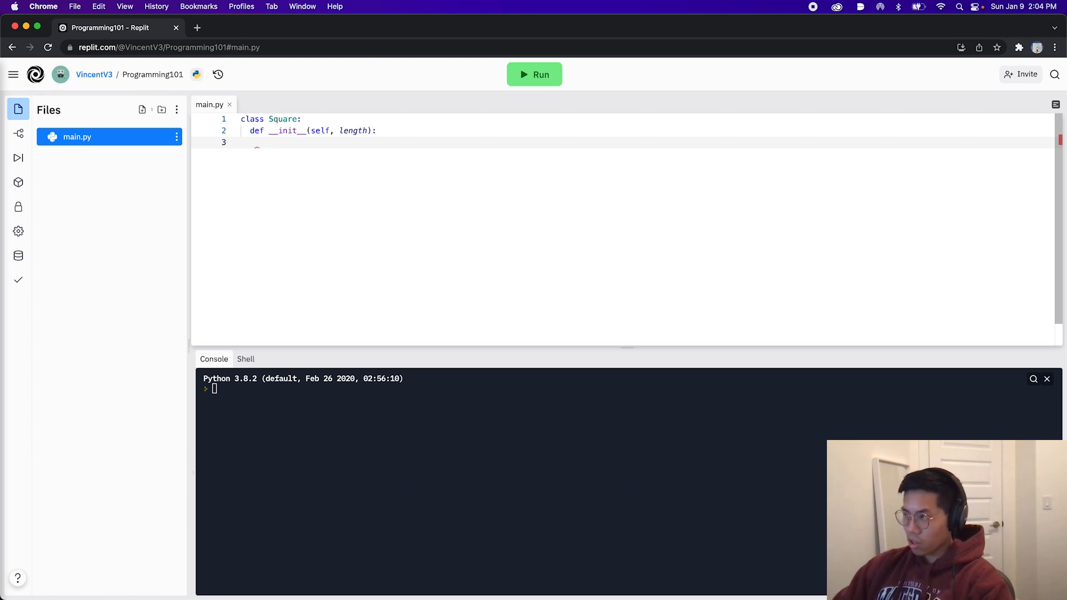
Step: Type 'self.length = length' as the constructor body
type("self")
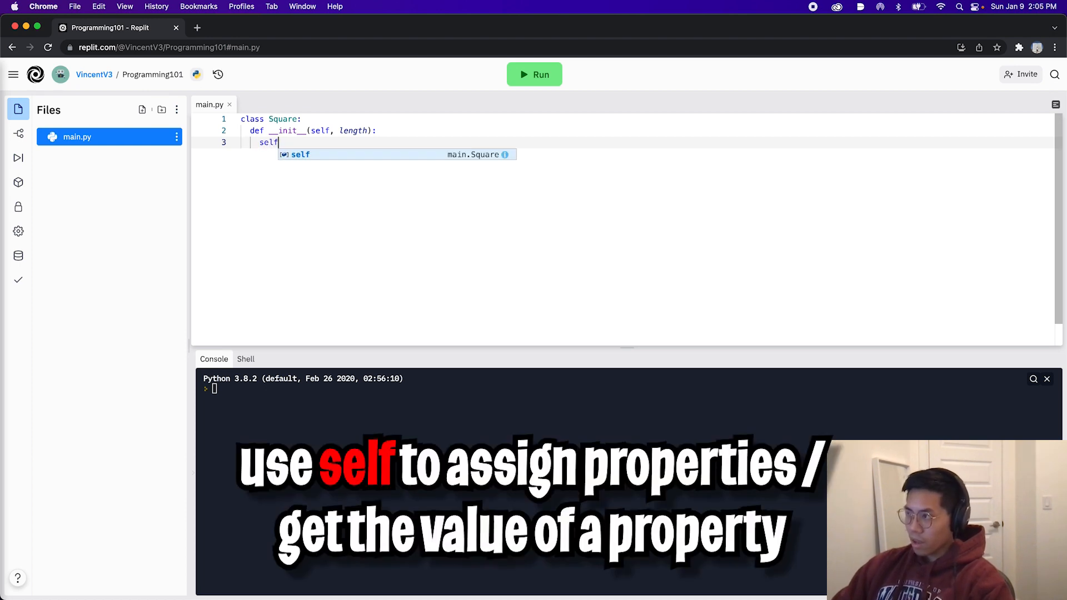
type(".length = le")
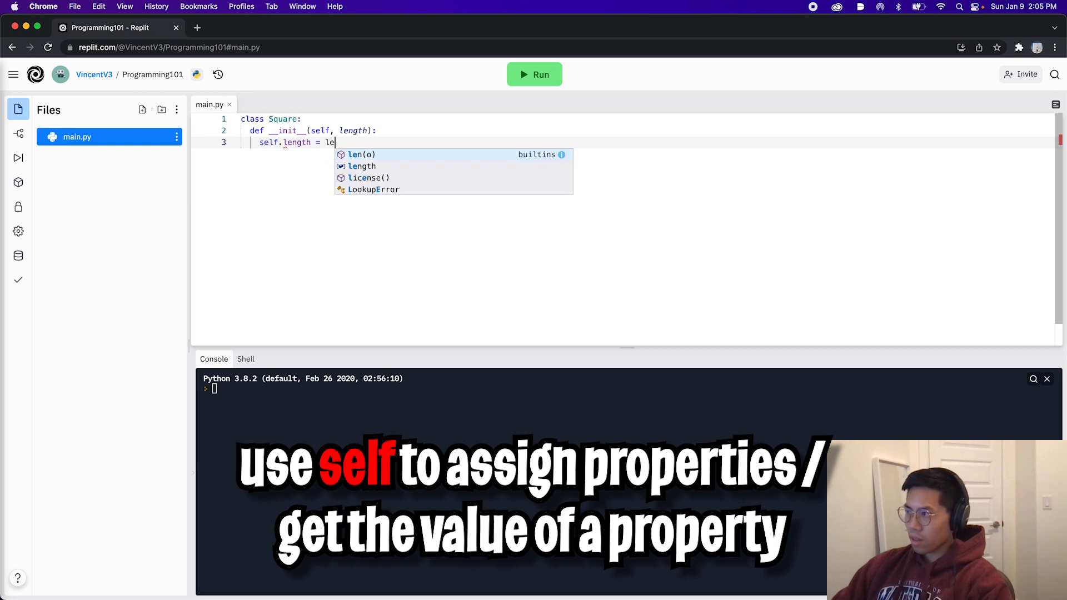
type("ngth")
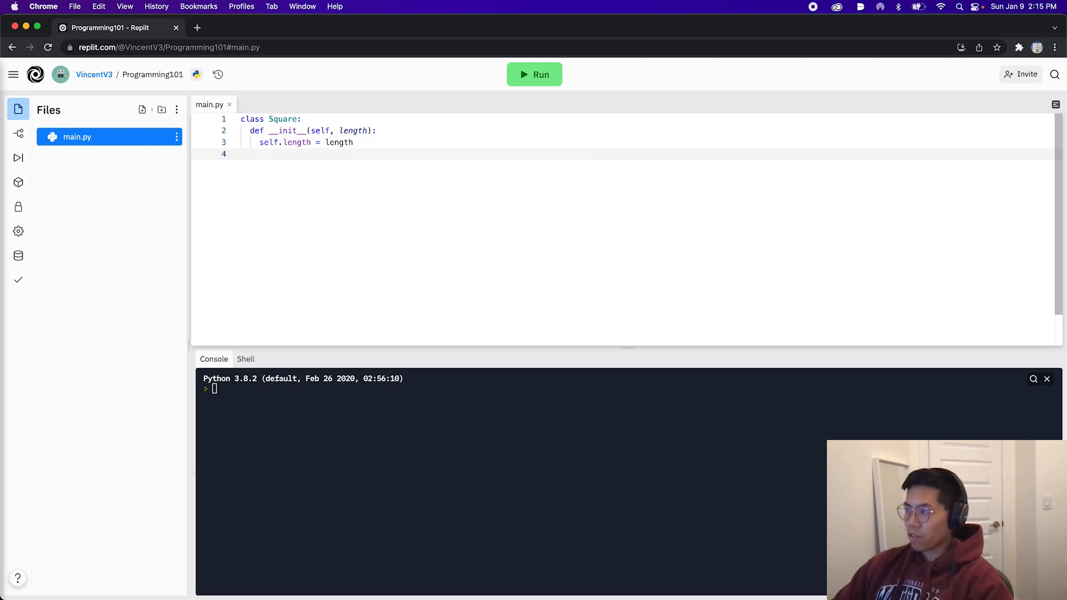
Step: Add 'def area(self):' returning self.length ** 2, then start an unindented line below the class
key("enter")
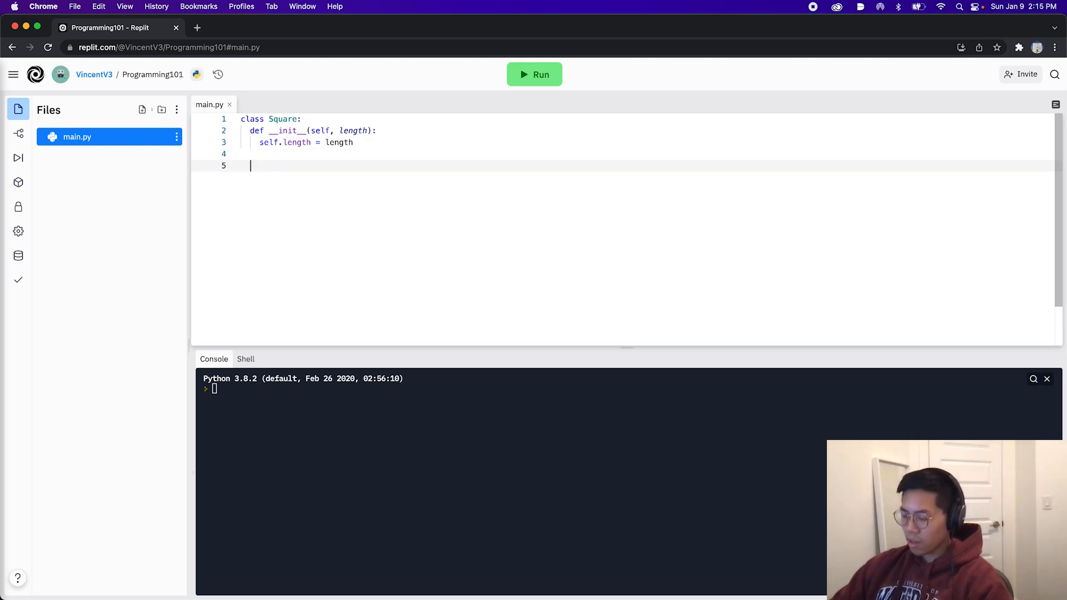
type("def area")
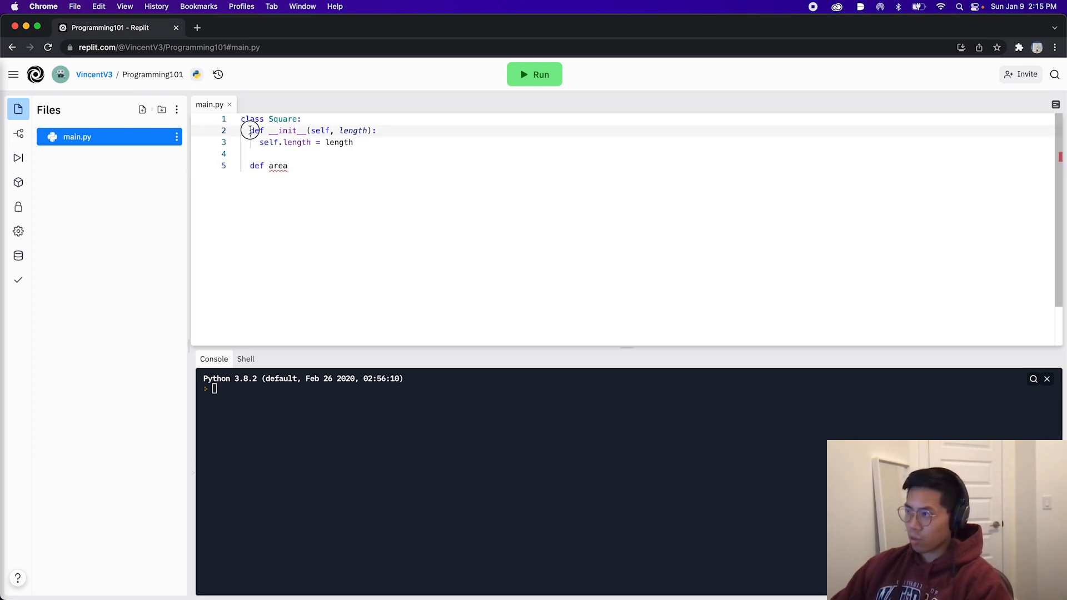
double_click(255, 165)
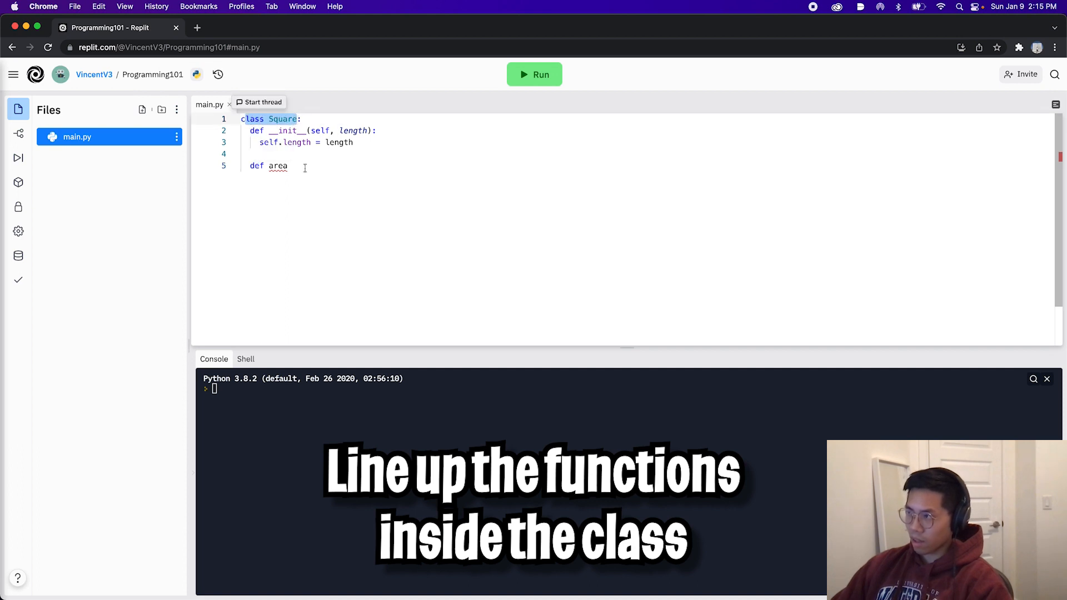
type("()")
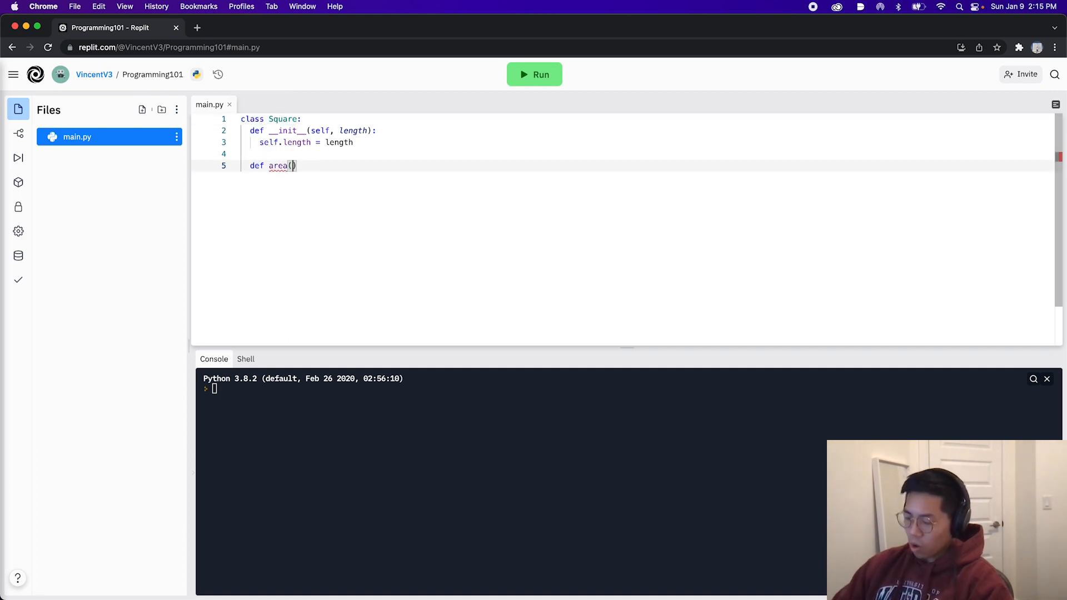
type("self")
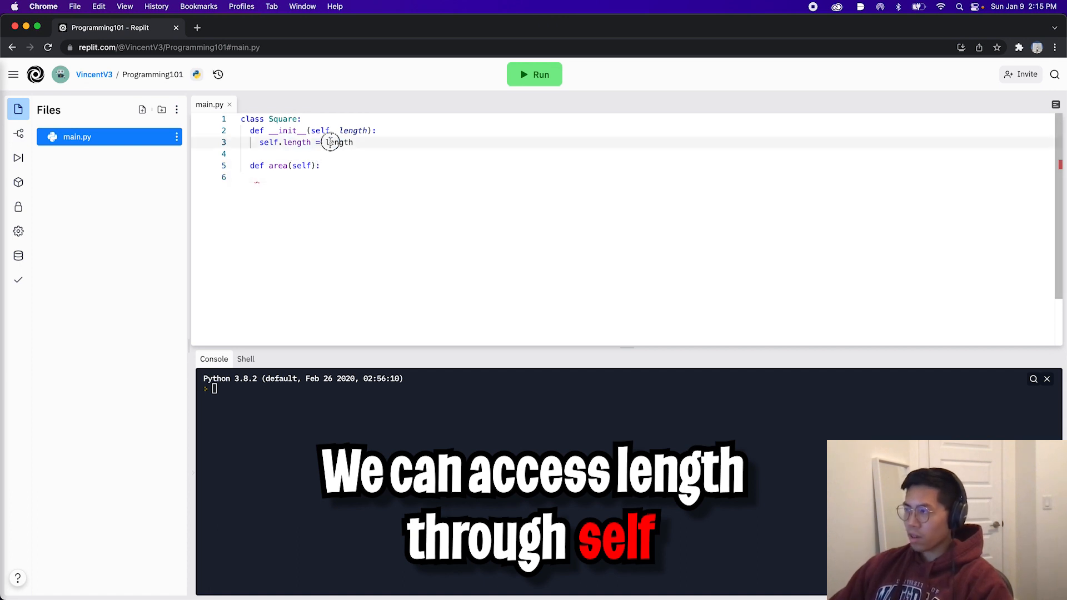
double_click(285, 143)
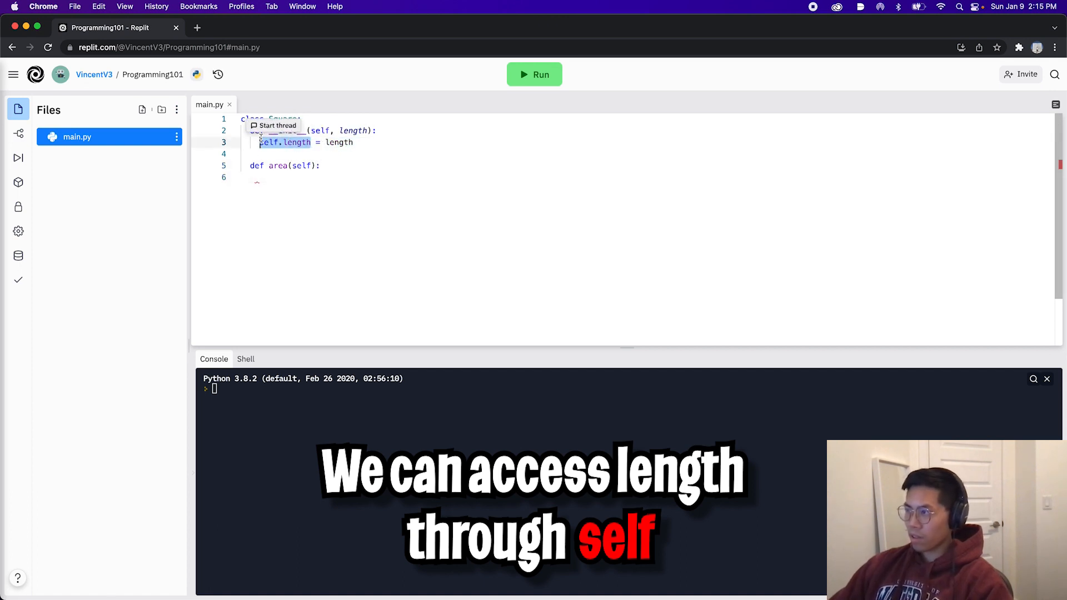
type("return self.length * self.length")
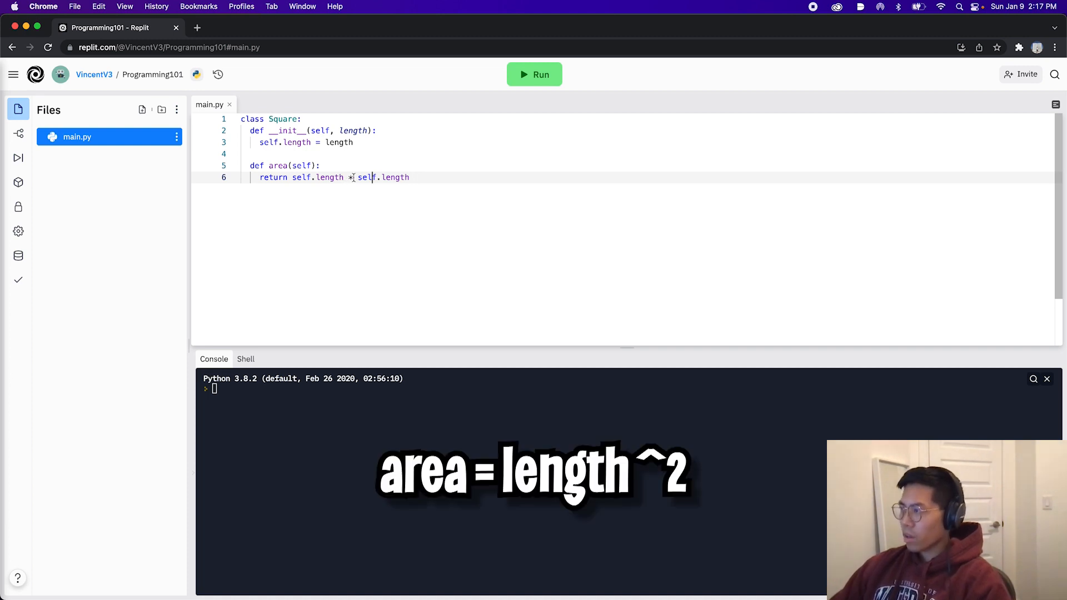
key("Backspace")
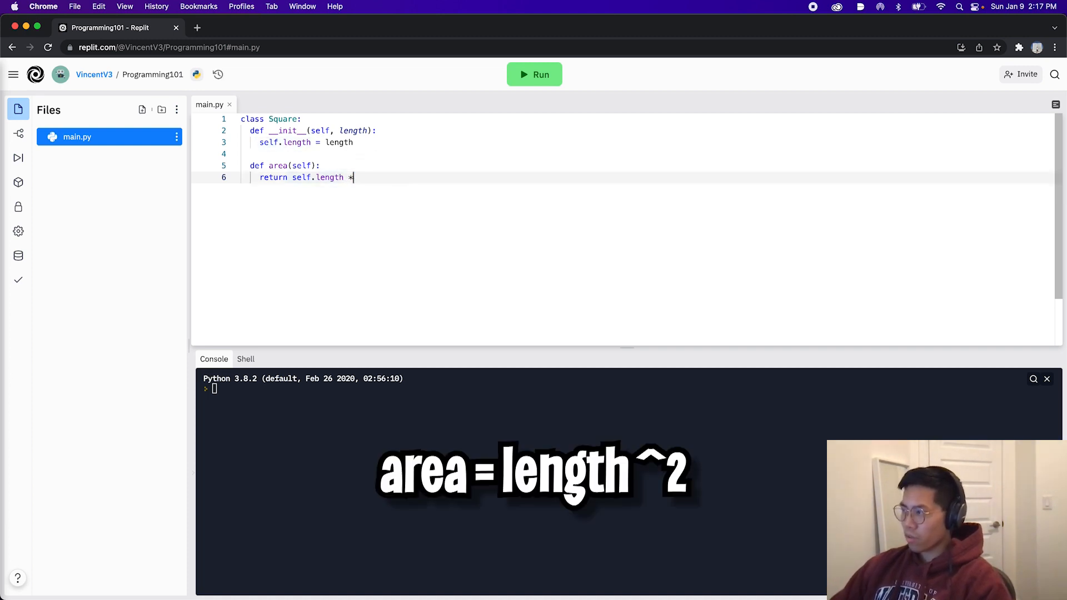
type("*")
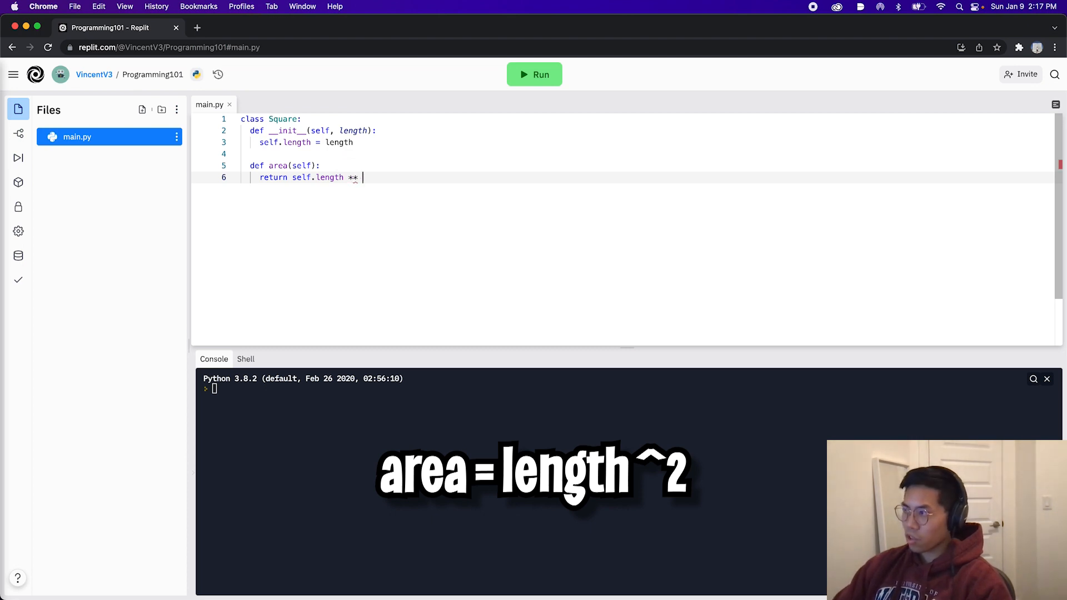
type("2")
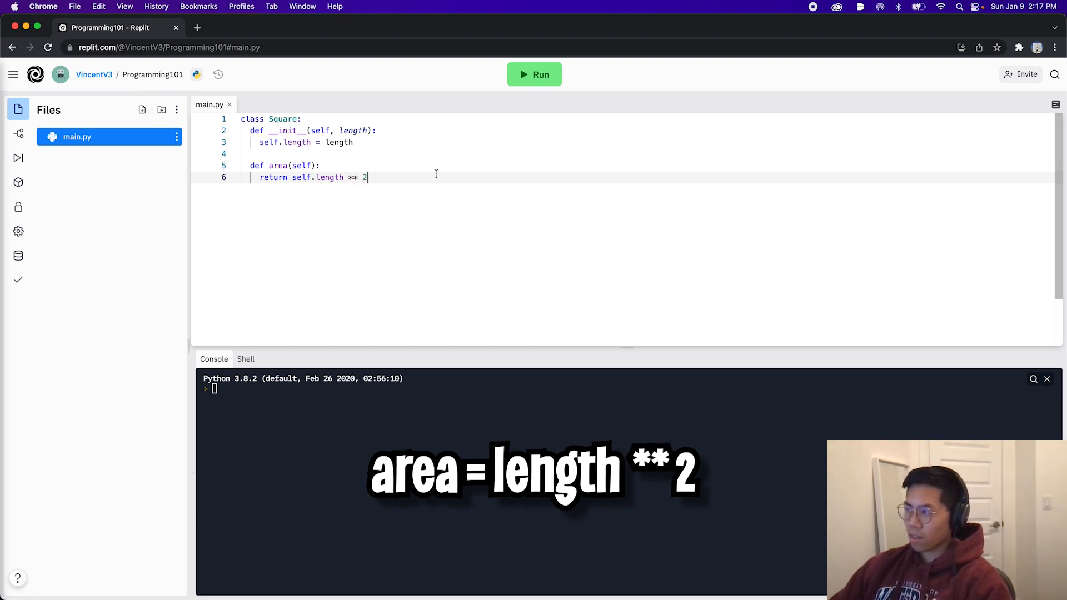
key("enter")
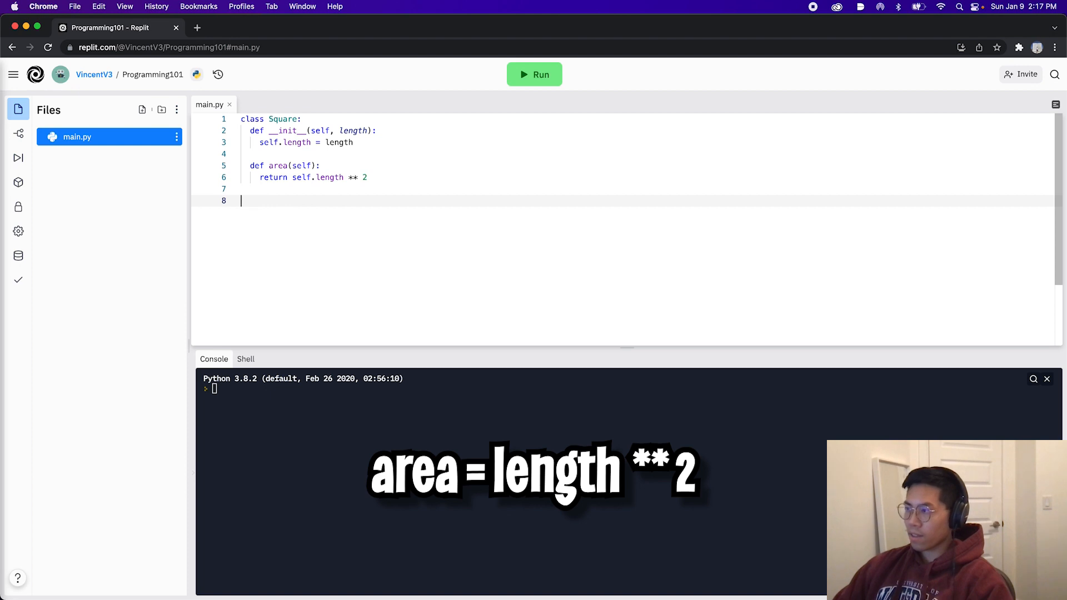
Step: Add 'square1 = Square(4)' and 'print(square1)' below the class
type("square1")
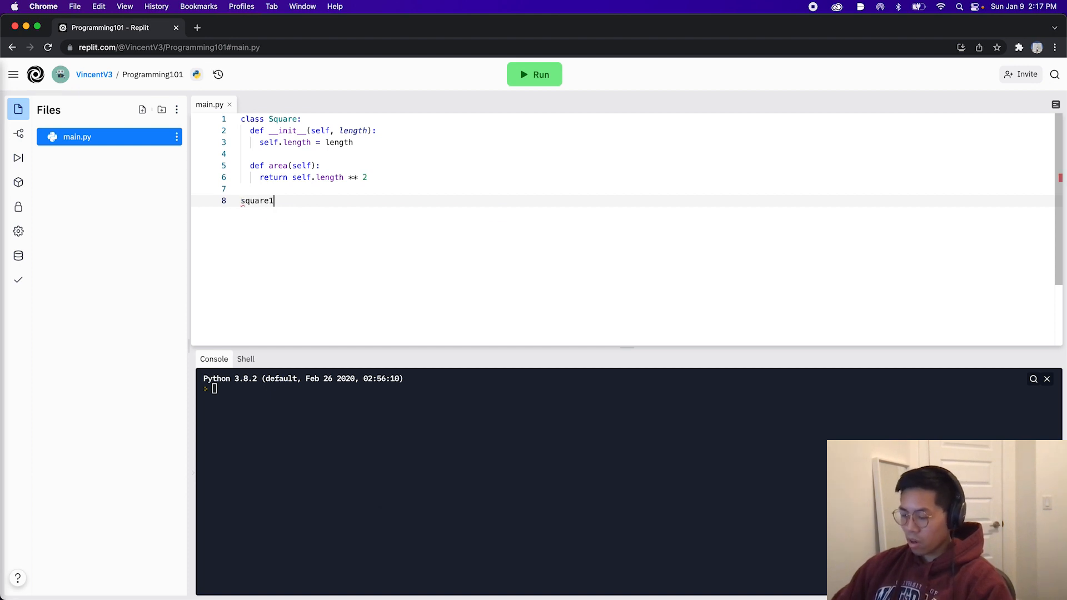
type("= Square")
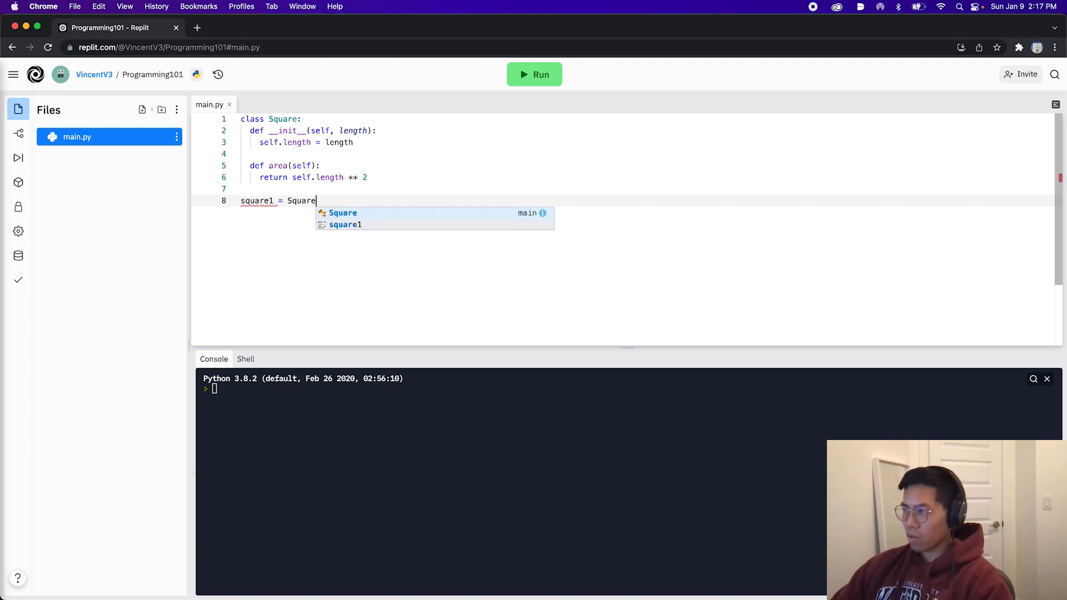
type("(")
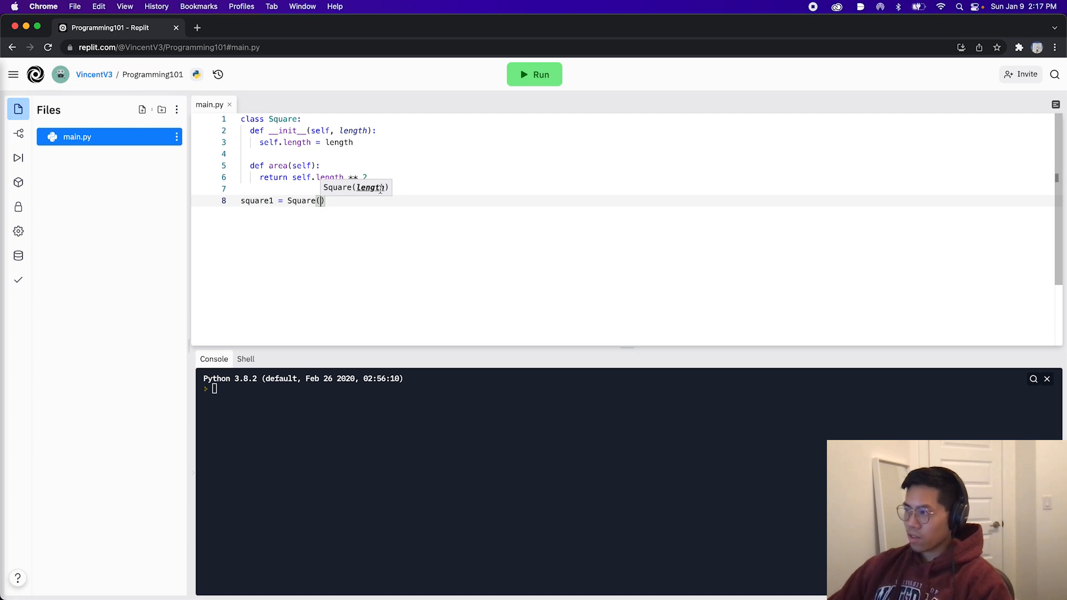
type("4")
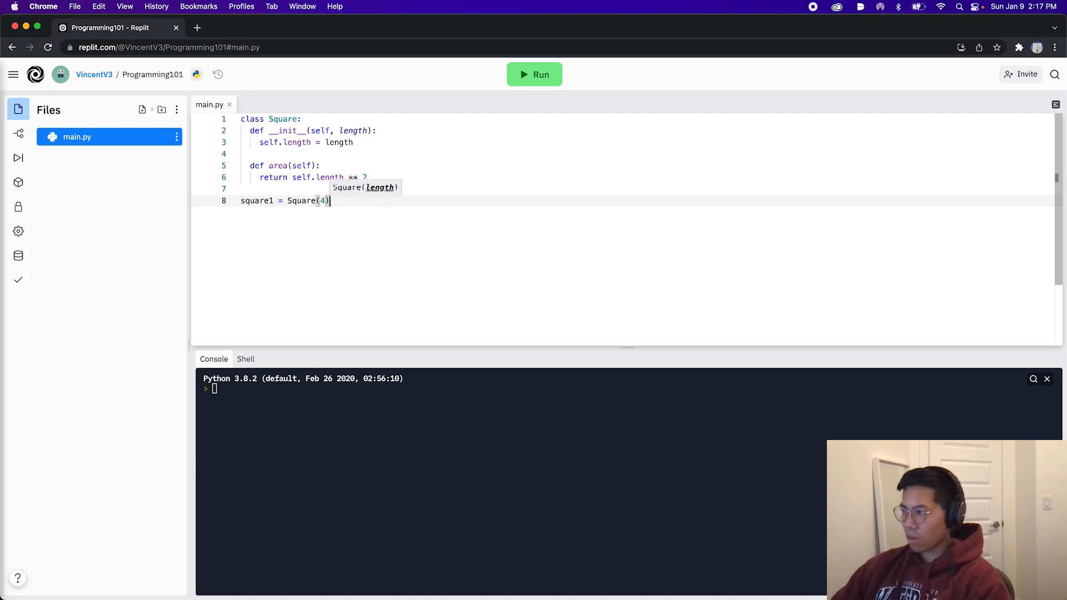
type("print(square1")
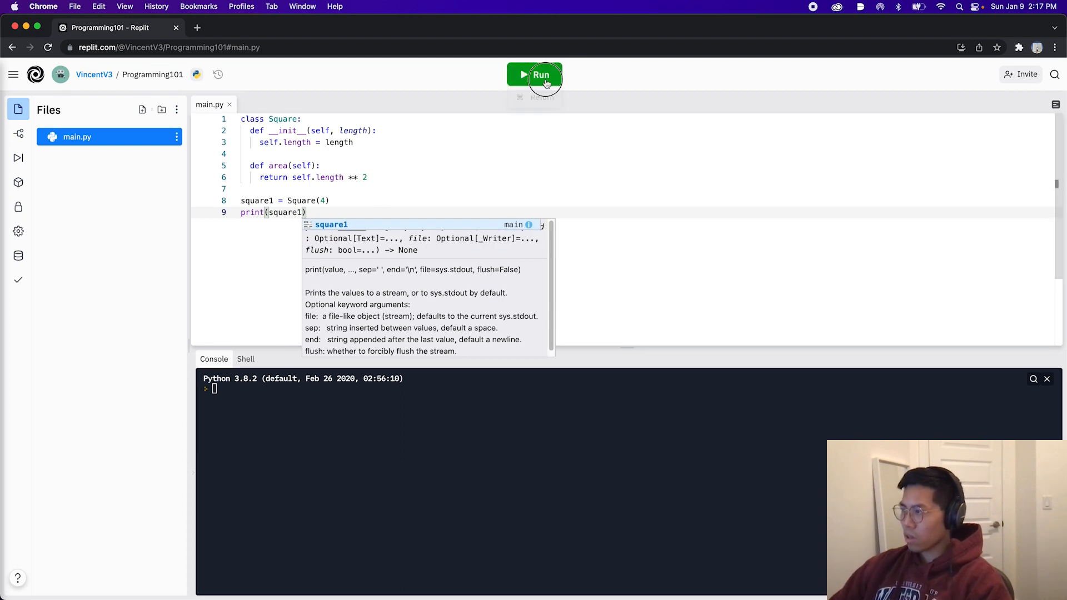
Step: Run the script to see square1's default object address, then add a line after area
left_click(534, 73)
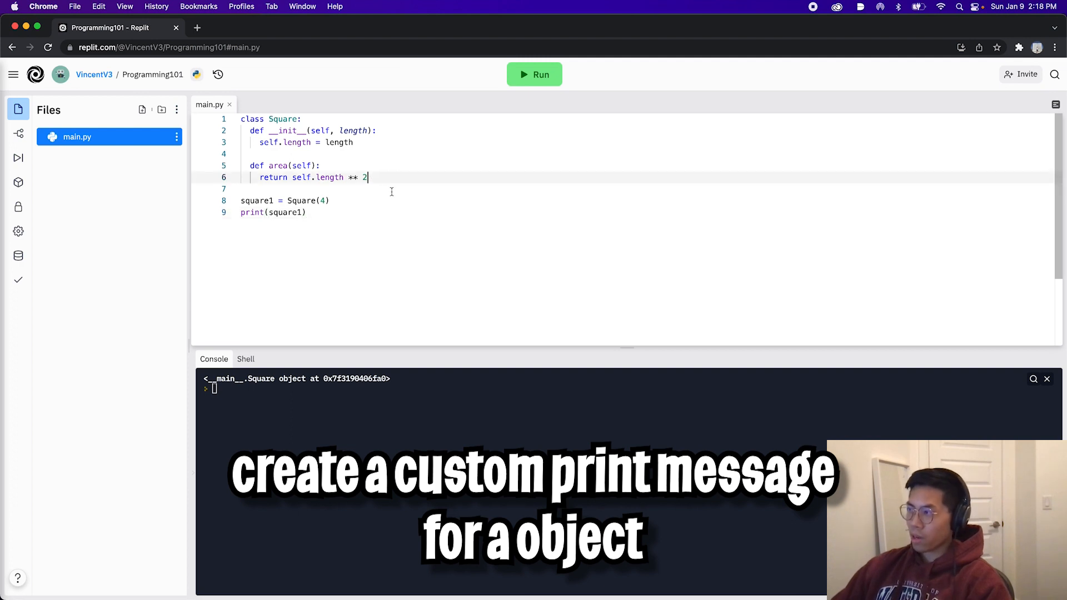
key("enter")
type("def")
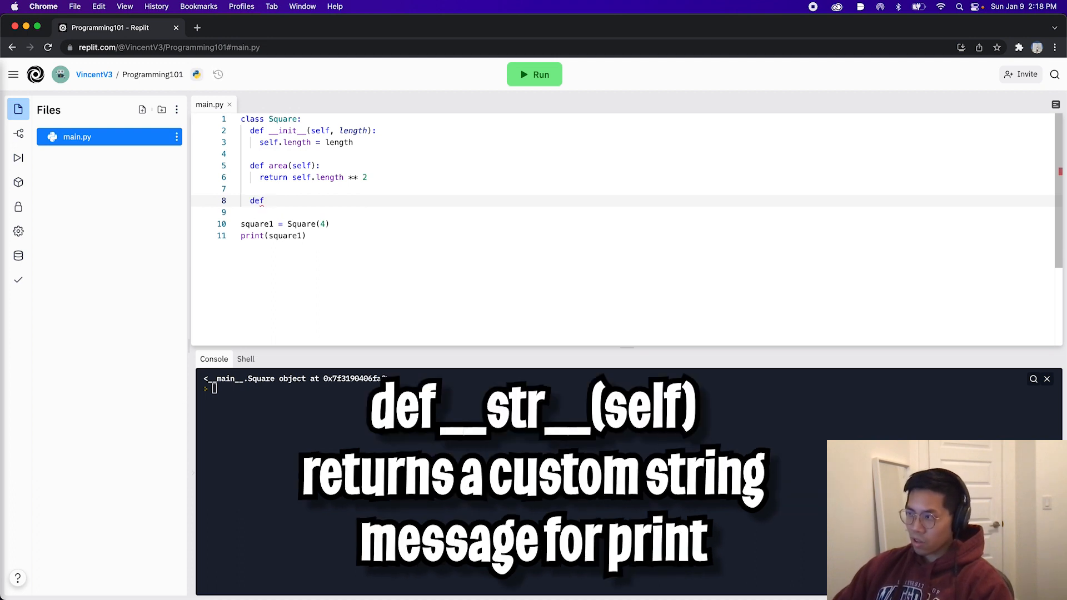
Step: Add __str__ returning "Square - length: {0}".format(self.length) and run, printing 'Square - length: 4'
type("__str__(self):")
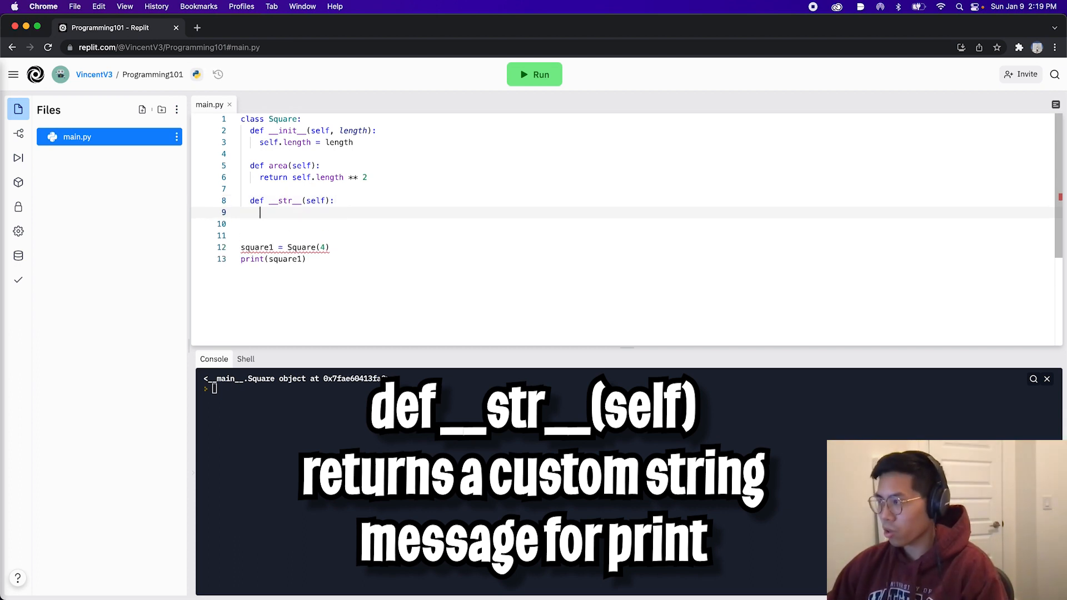
type("return")
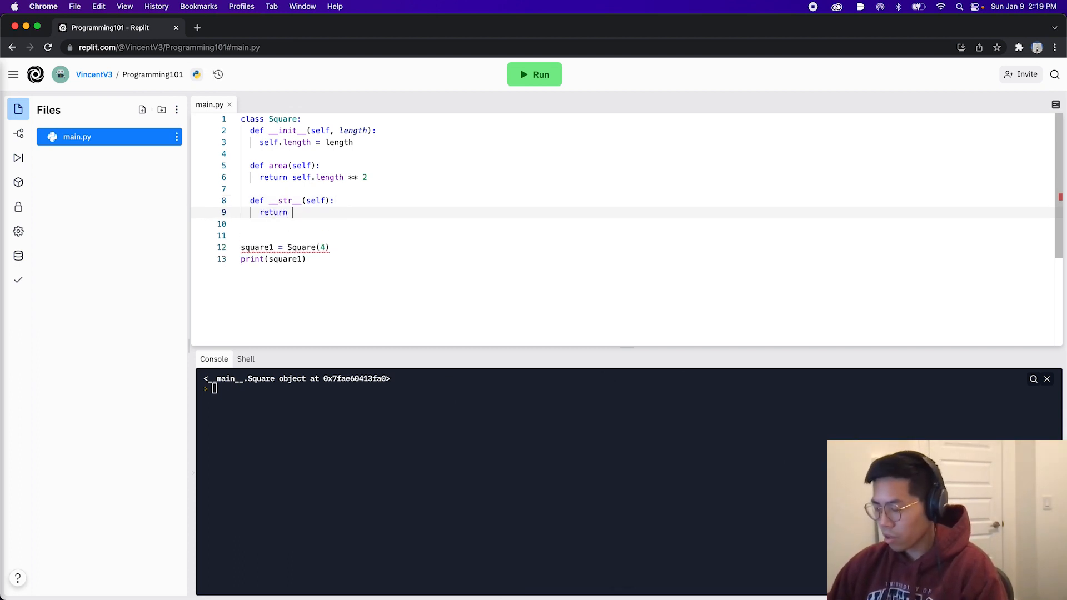
type("\"Square\"")
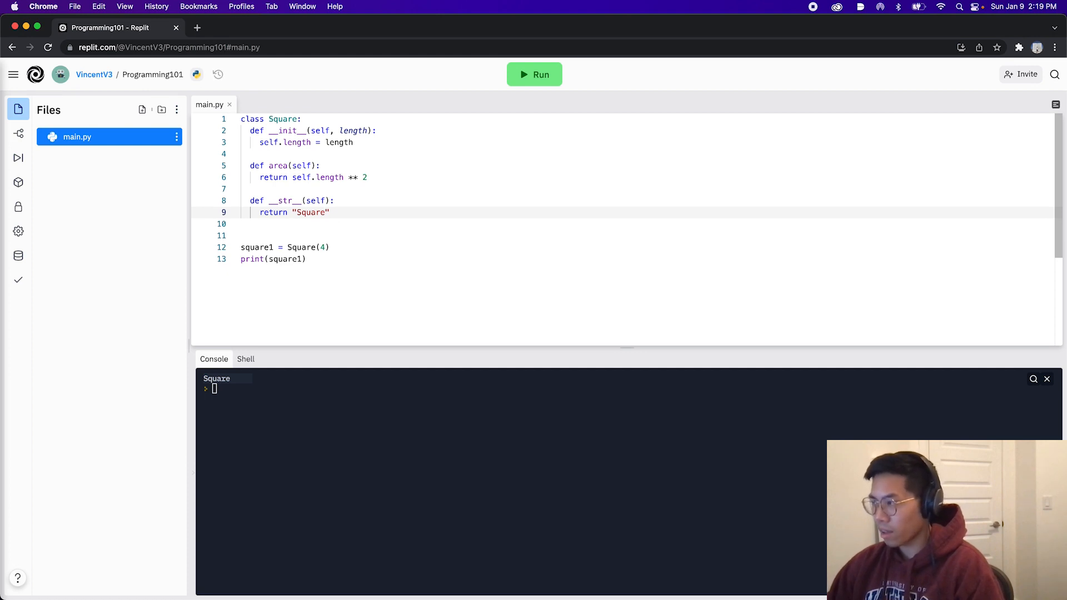
type("- length:")
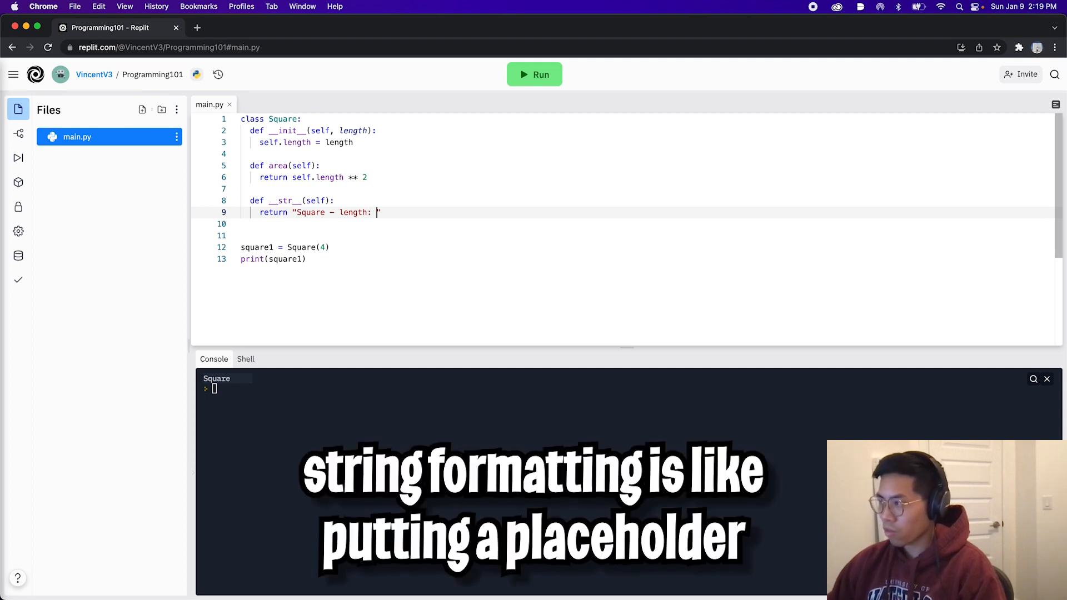
type("{0}")
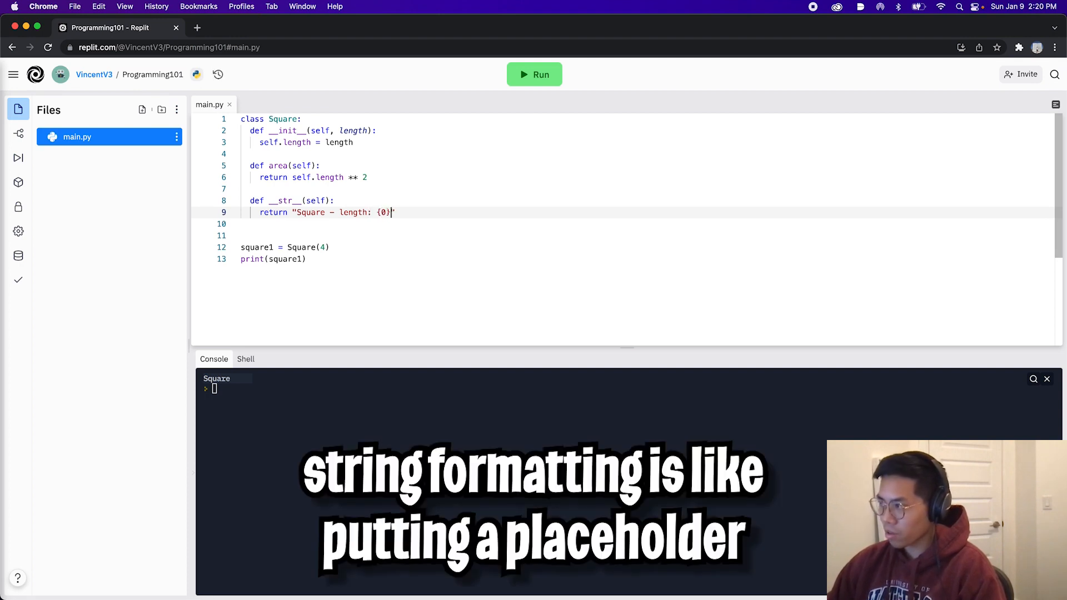
type(".format")
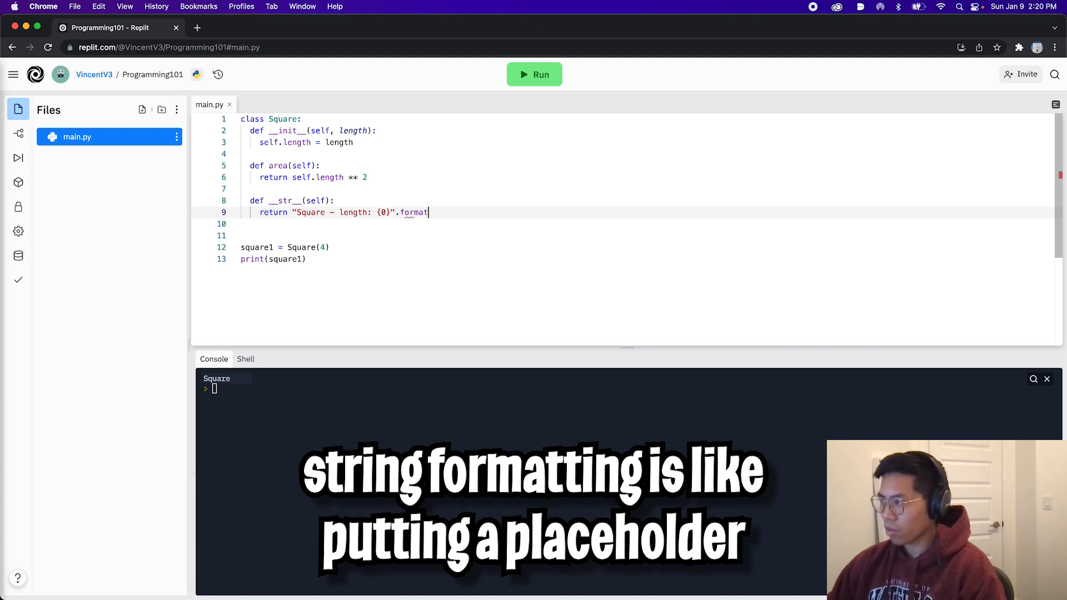
type("(self.length")
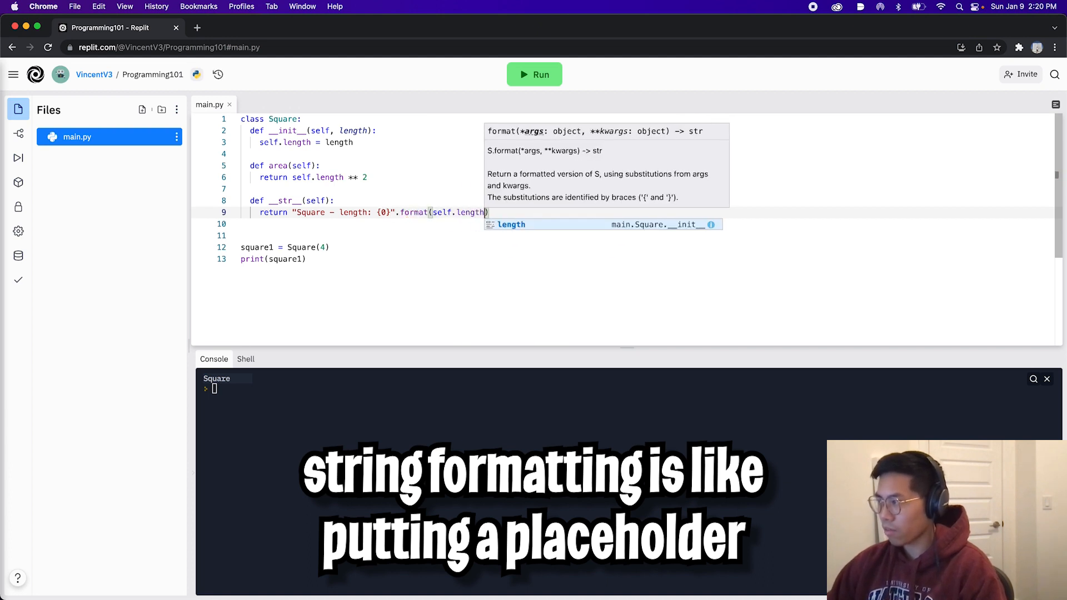
left_click(534, 74)
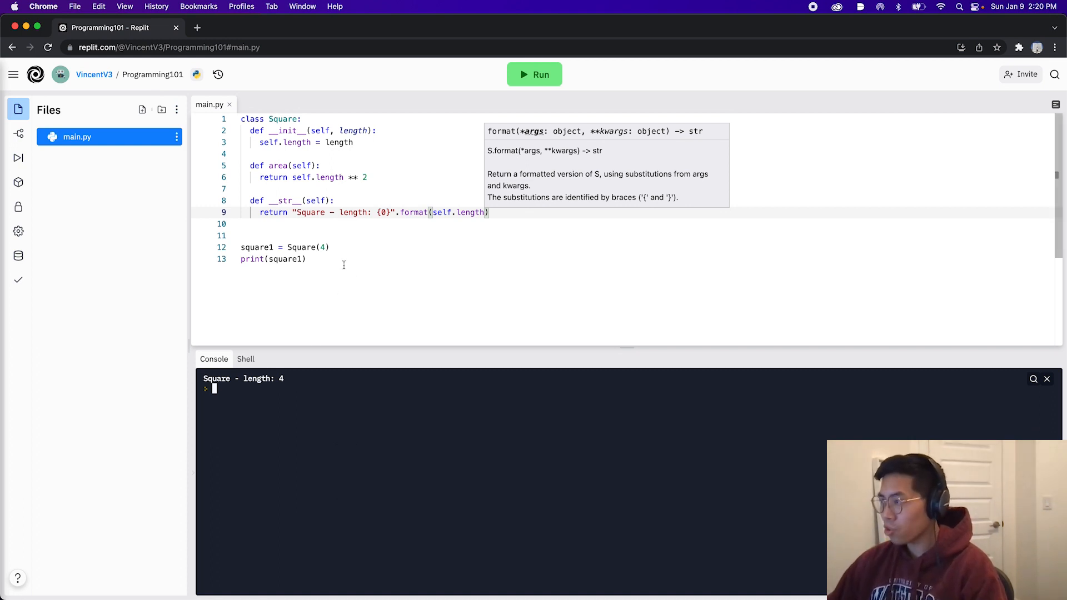
Step: Add print(square1.area()) and run the script, showing 16
type("print")
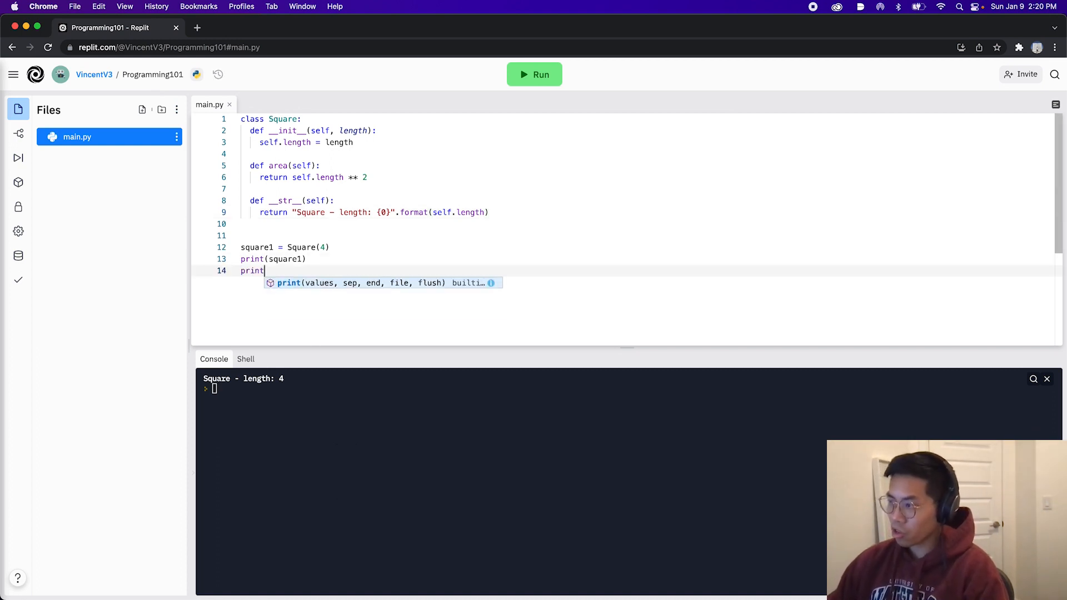
type("(square1.area(")
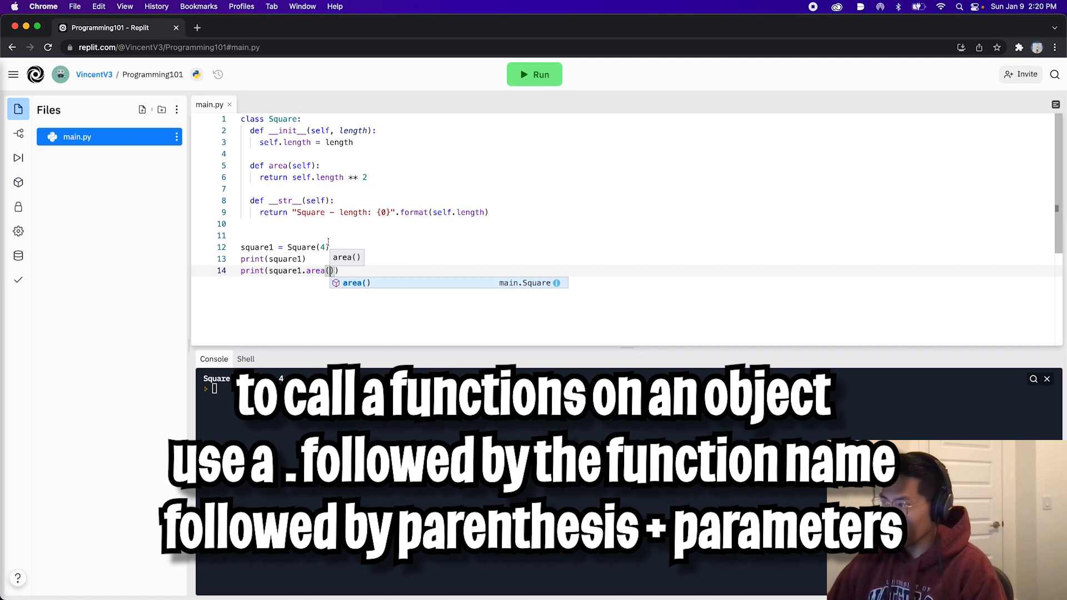
left_click(534, 74)
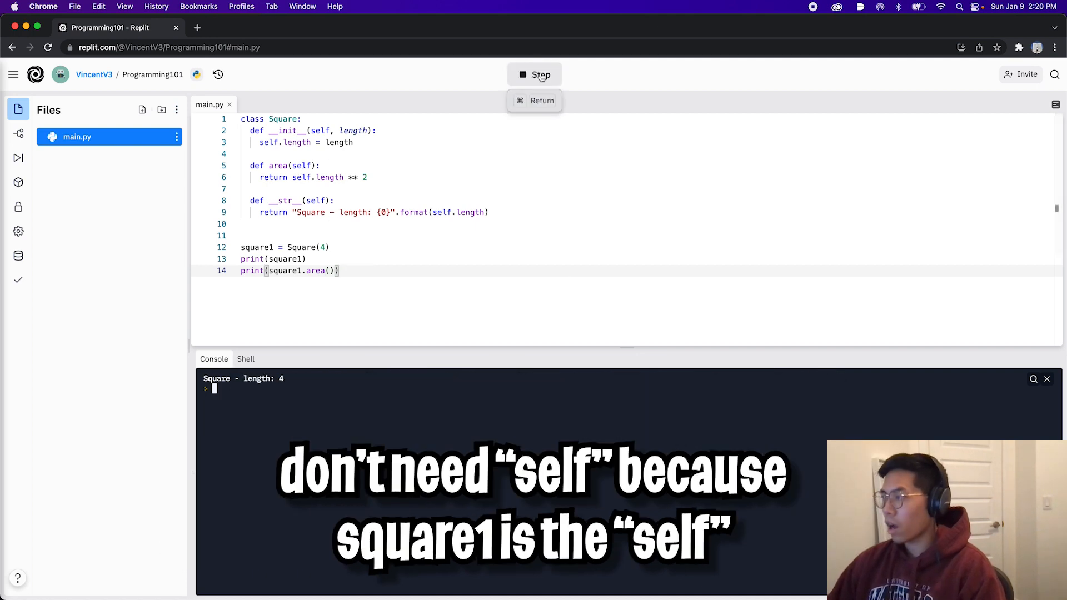
left_click(534, 74)
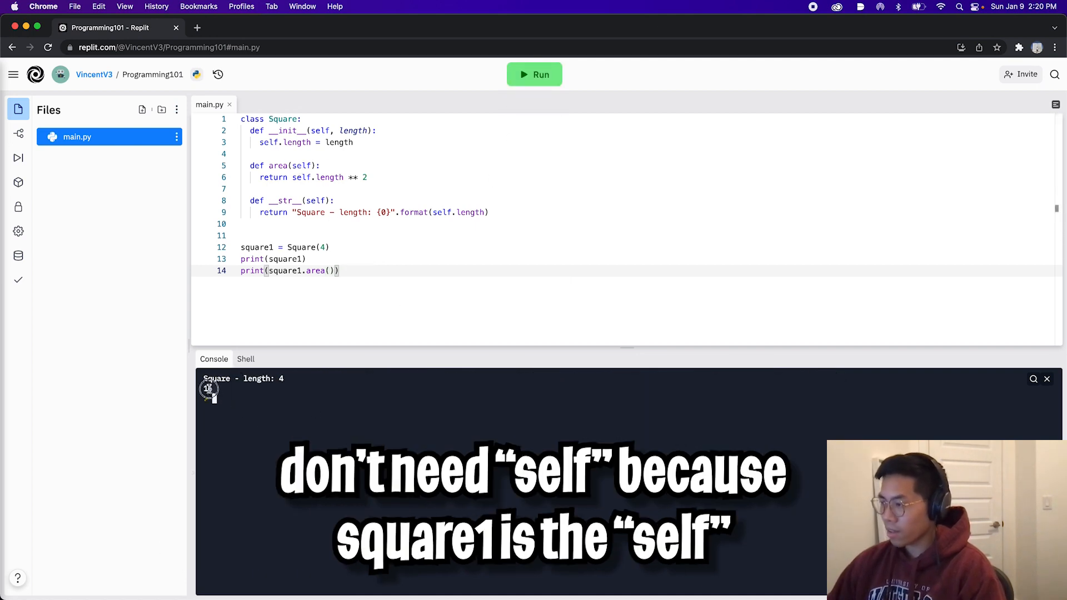
left_click(534, 74)
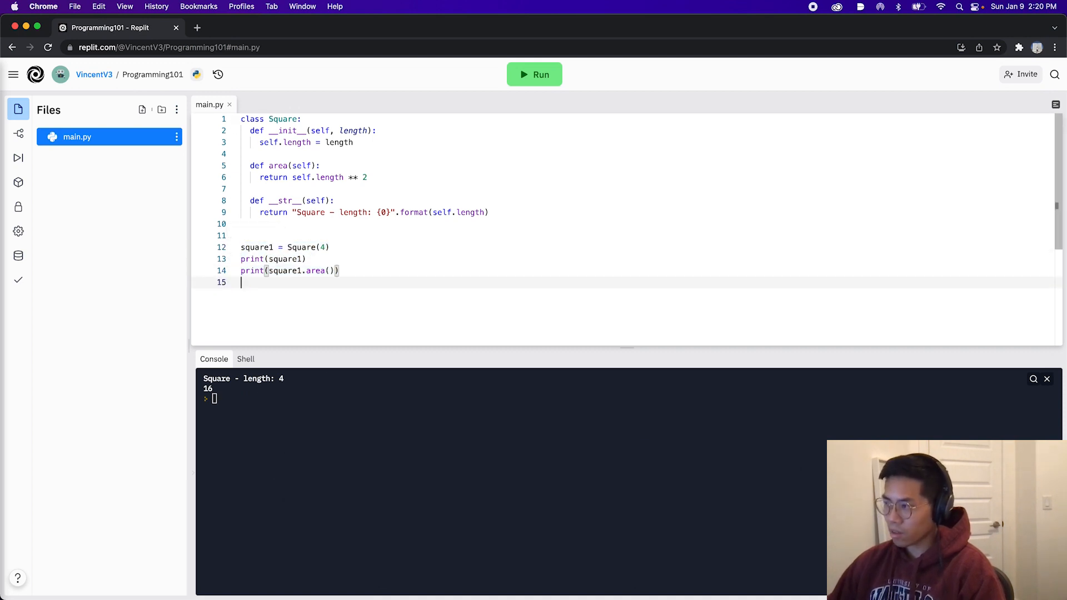
Step: Add square2 = Square(16) with its print and area lines, then run, showing 256
type("square1 = Square(4)")
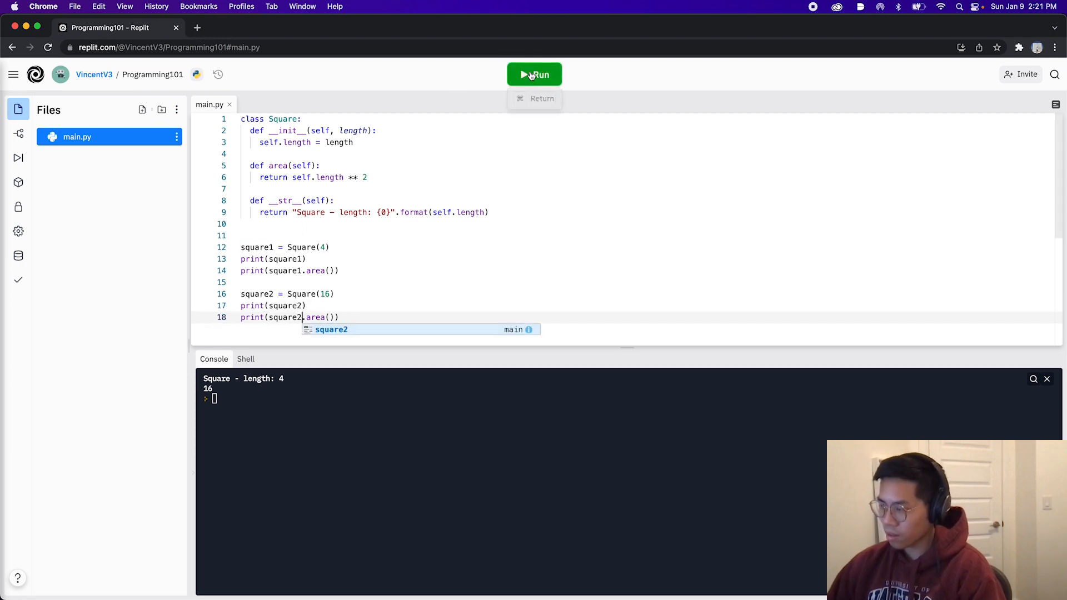
left_click(534, 74)
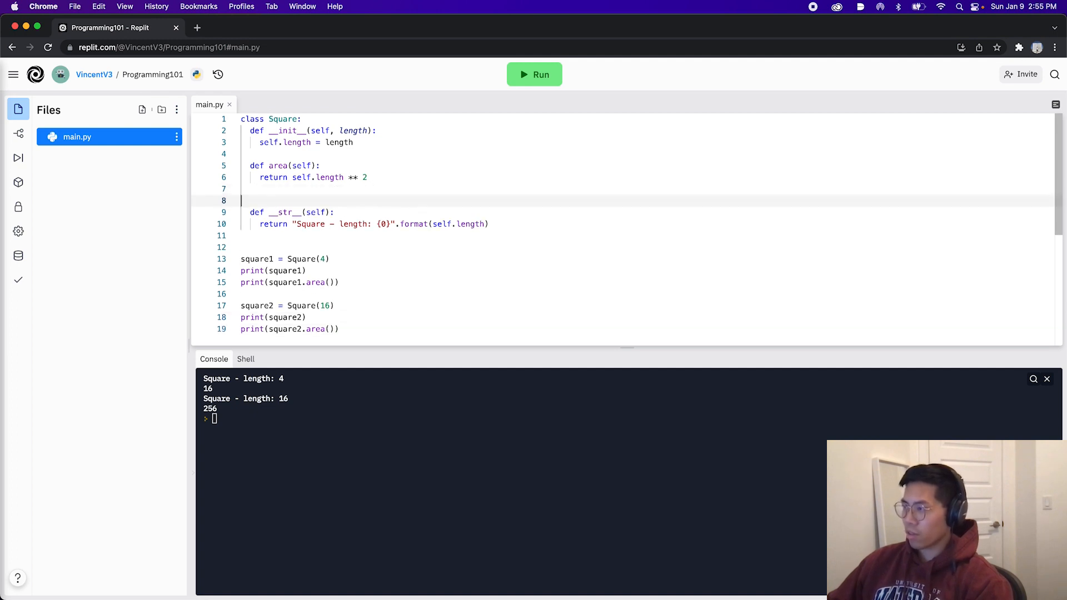
Step: Add a perimeter(self) method returning self.length * 4
type("def peri")
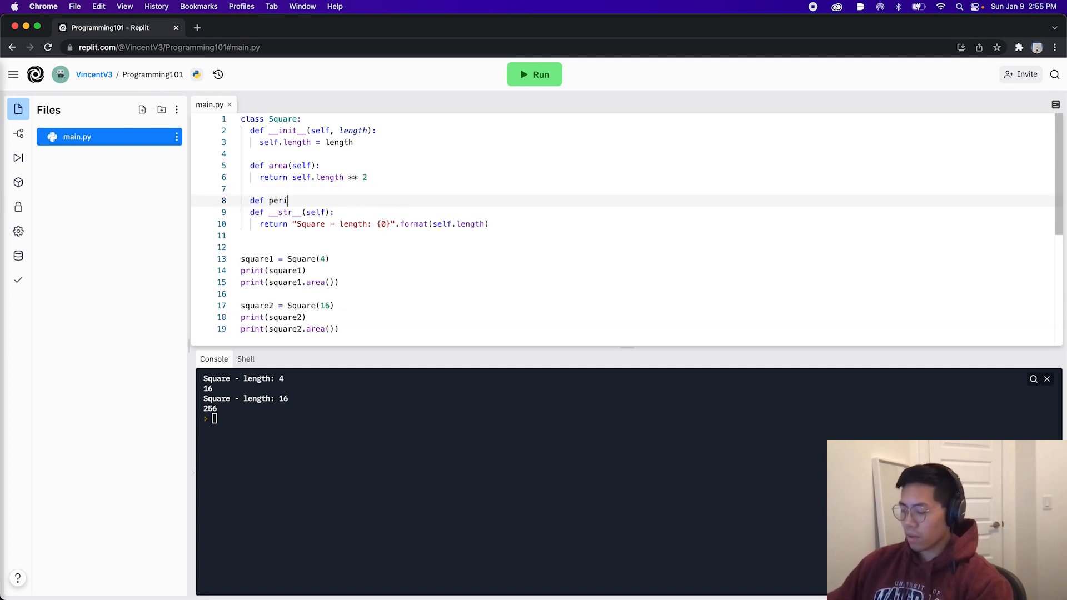
type("meter")
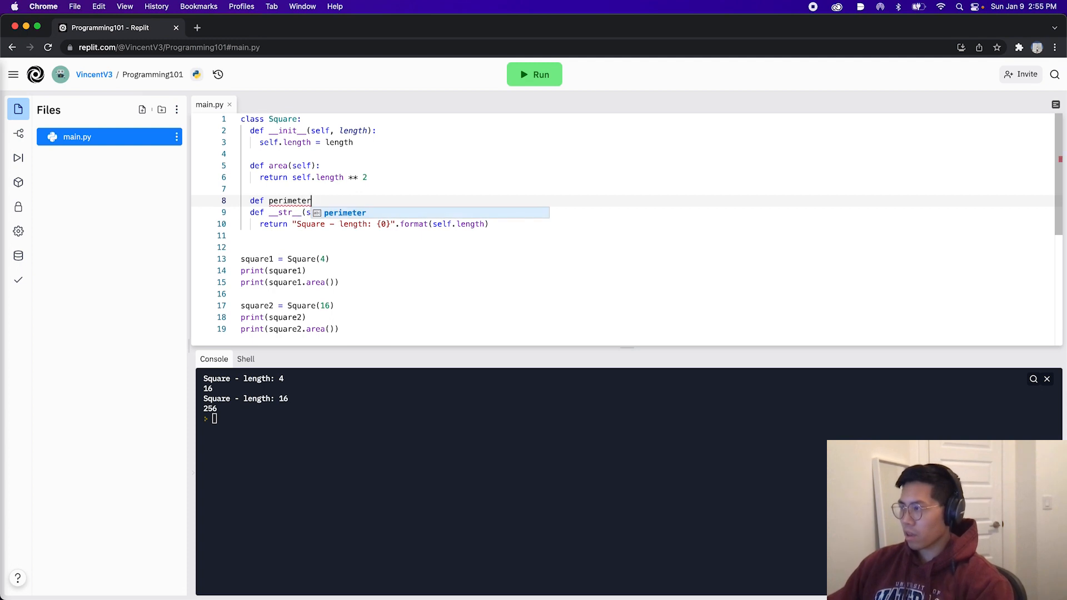
type("(s")
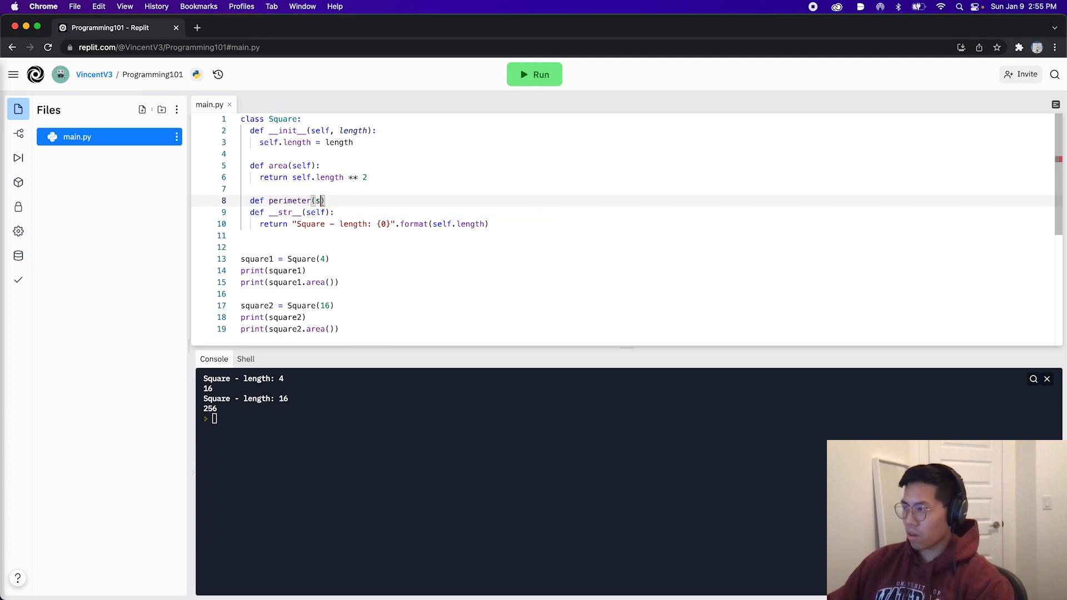
type("elf):")
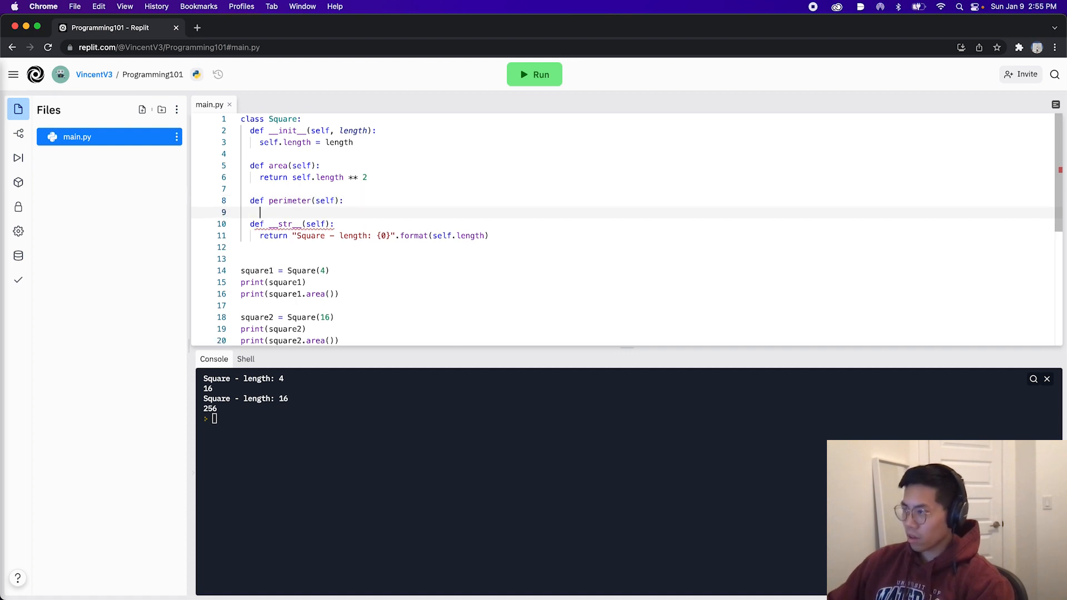
type("return self.l")
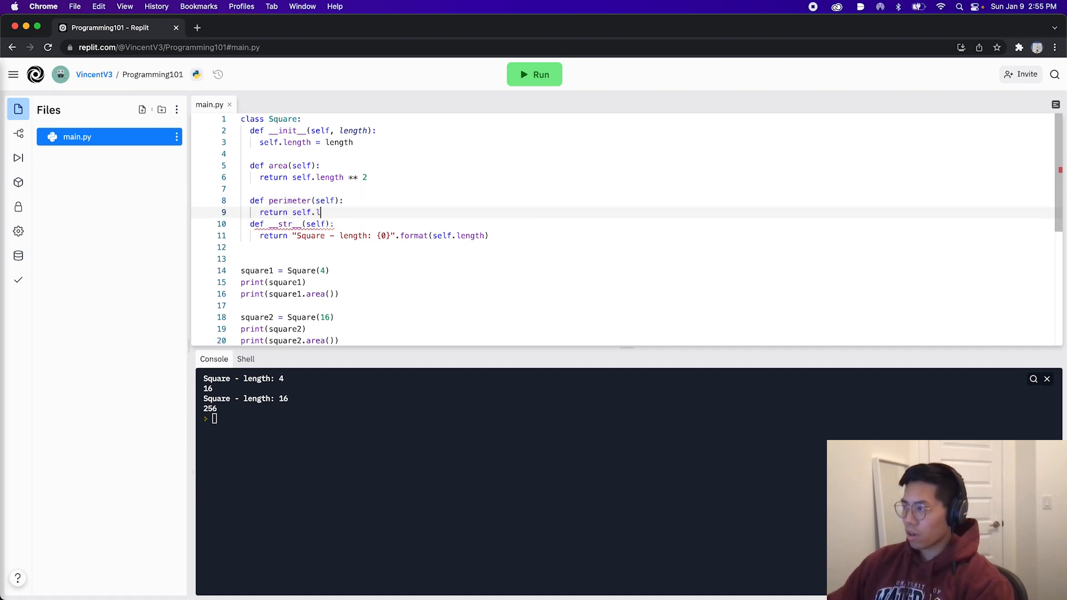
type("ength * 4")
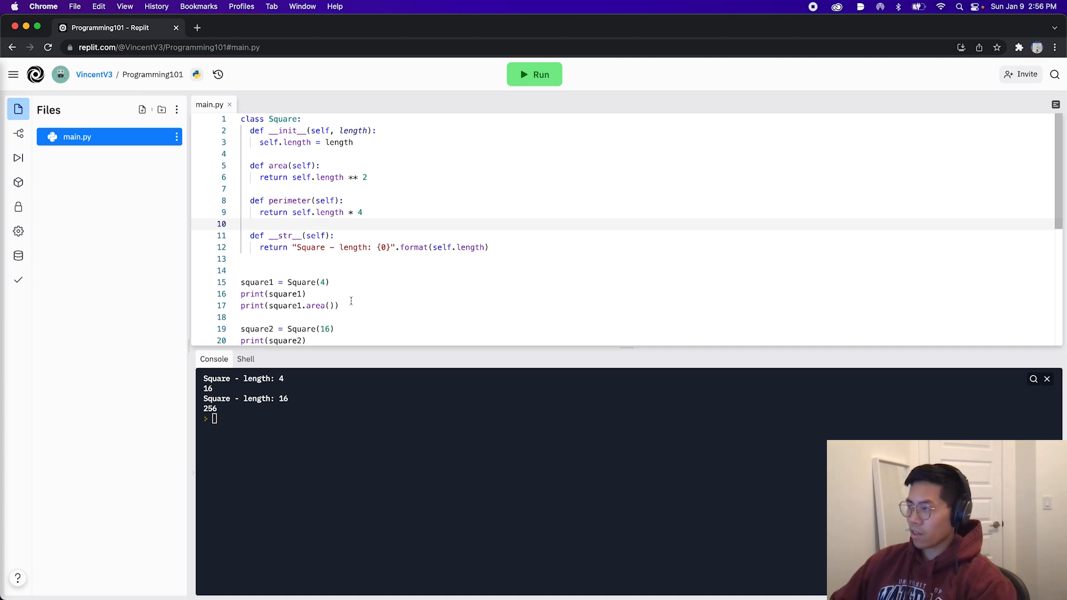
Step: Print both squares' perimeters and run the script, showing 16 and 64
type("print(square1.area())")
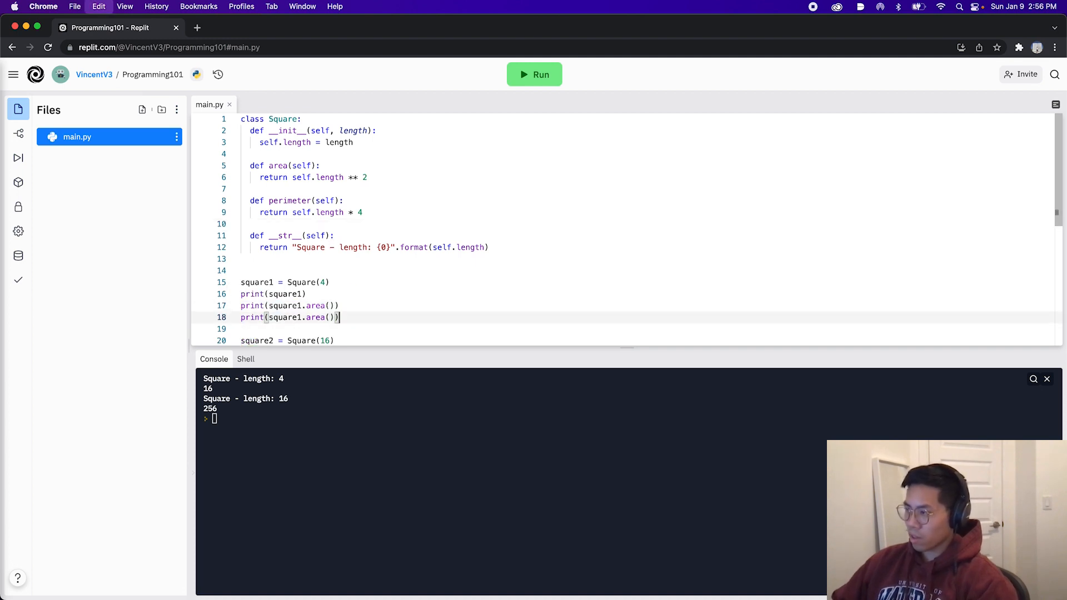
type("perimeter")
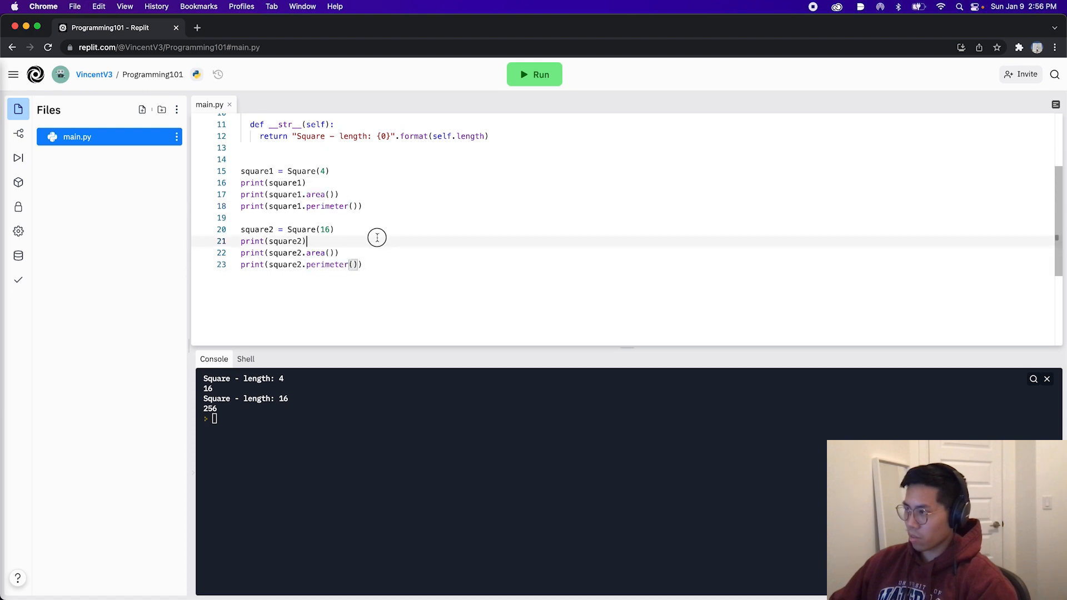
left_click(534, 74)
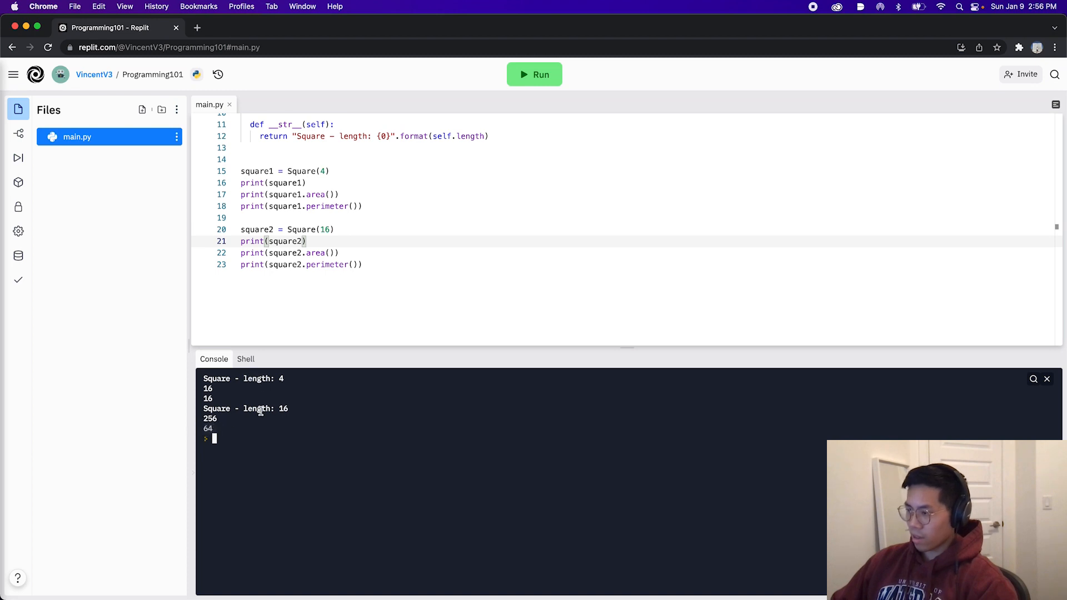
left_click(249, 27)
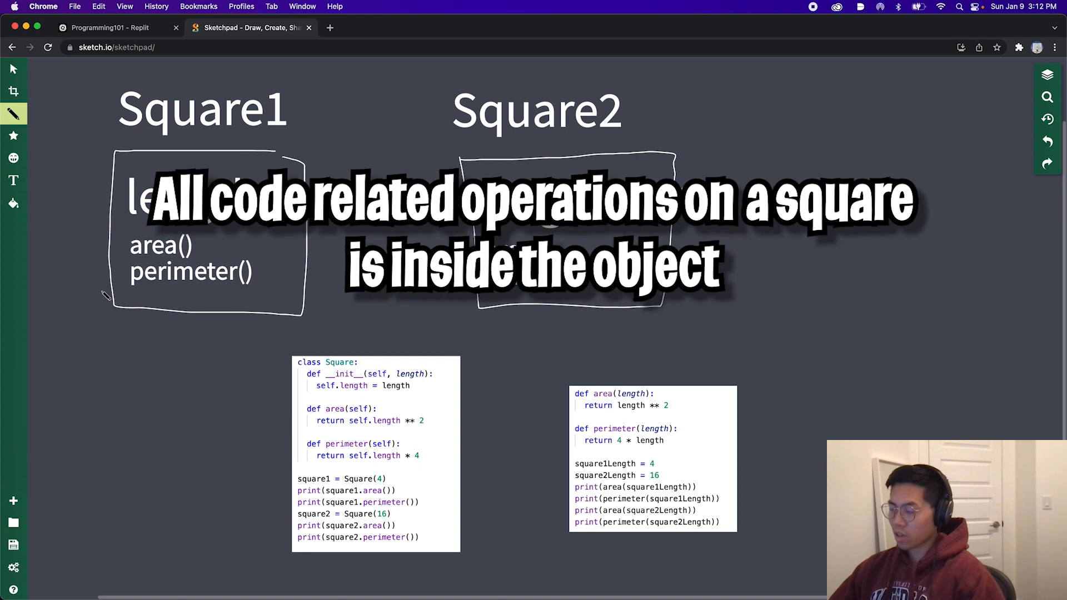
Step: Circle the class Square line, the area and perimeter methods, and the standalone area function
left_click_drag(296, 362, 364, 367)
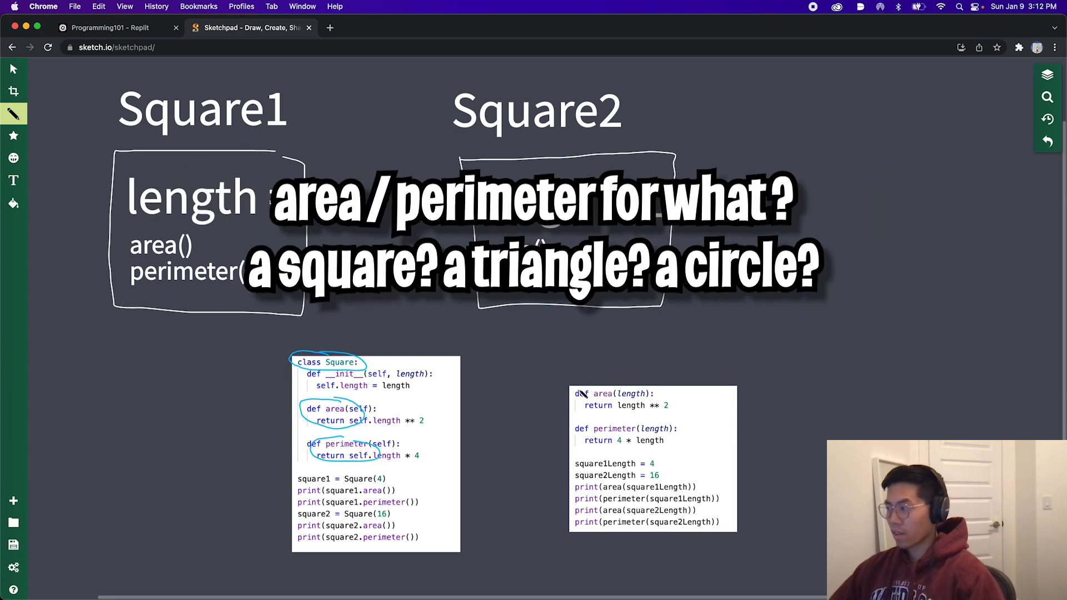
left_click_drag(579, 393, 663, 408)
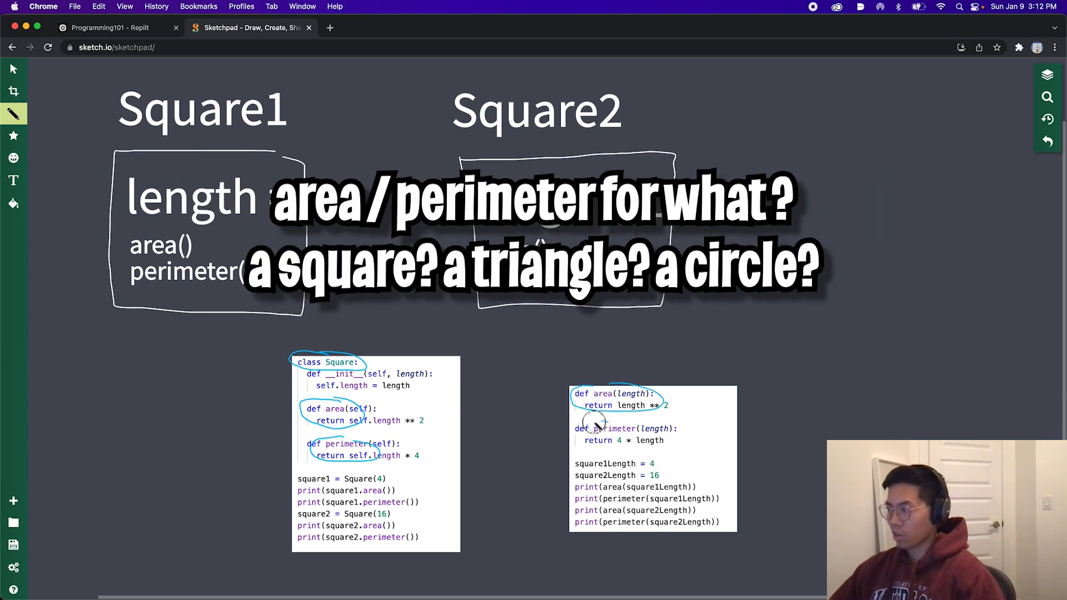
left_click_drag(579, 425, 673, 443)
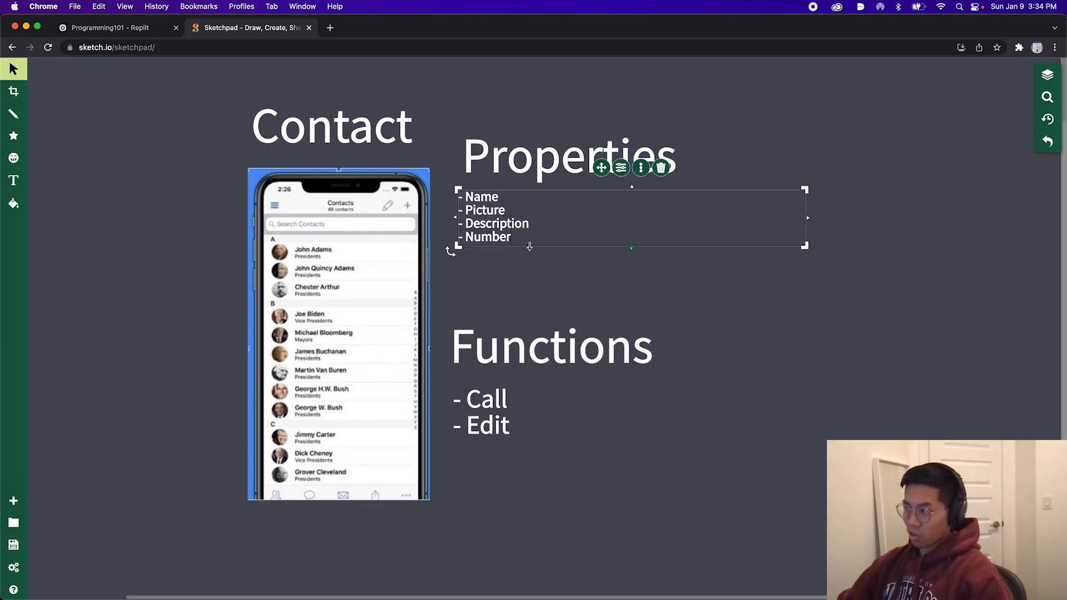
Step: Select the Functions heading on the Sketch.io Contact slide
left_click(551, 347)
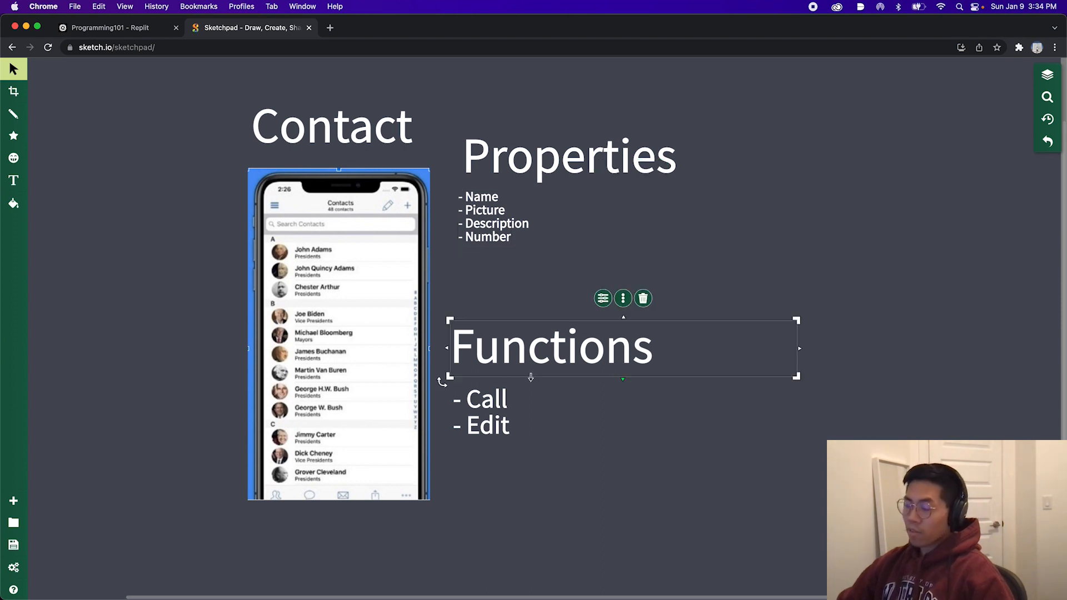